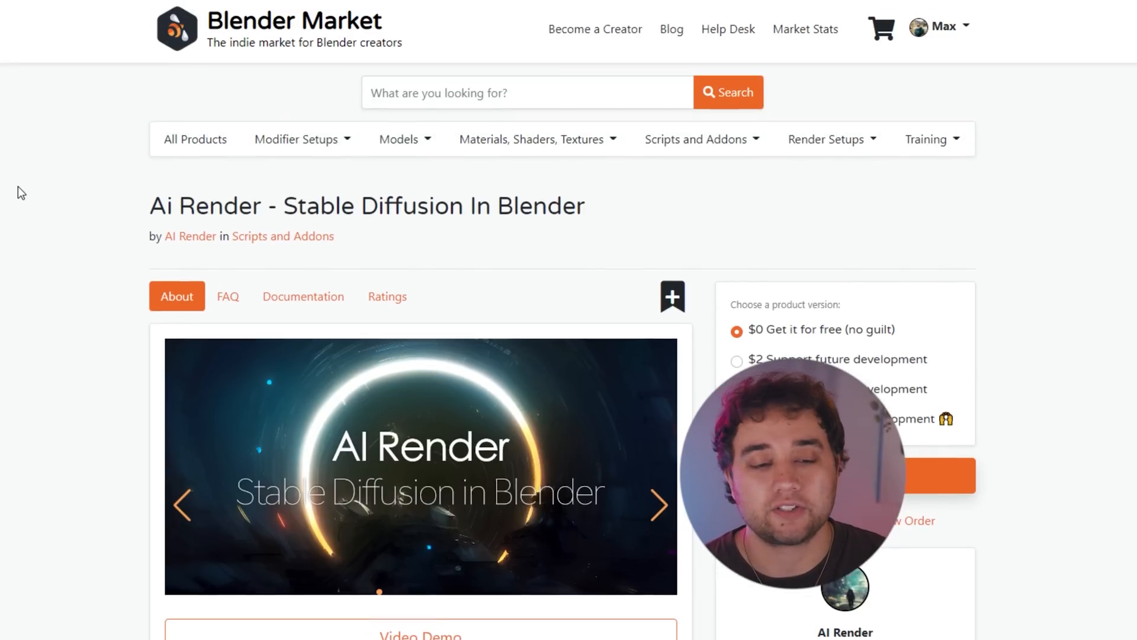
mouse_move(31, 167)
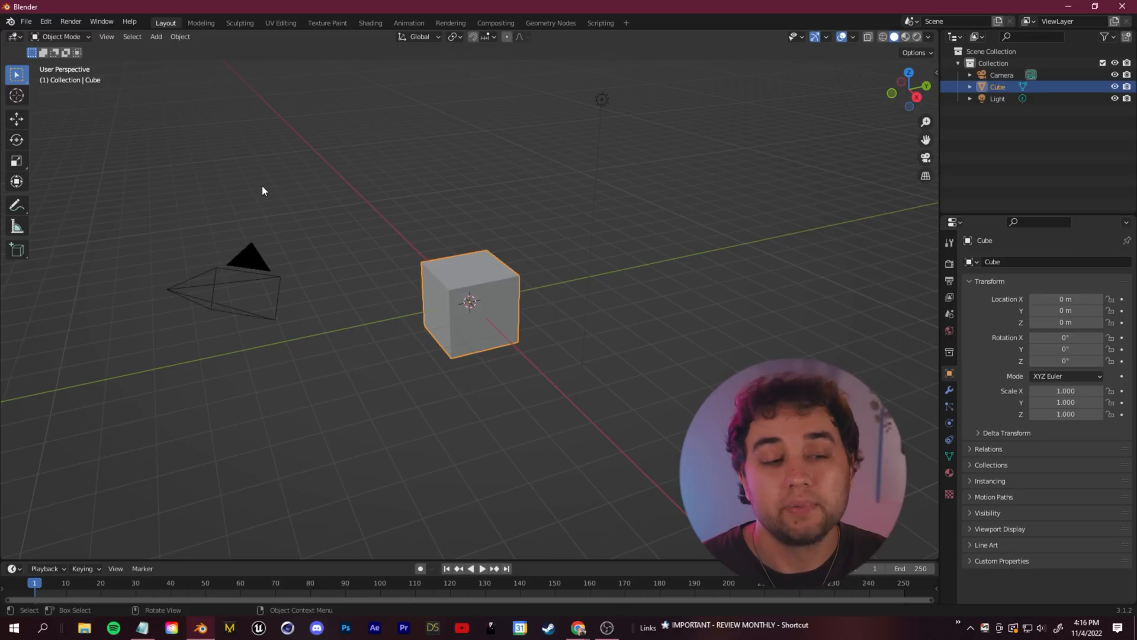
Step: Install the AI-Render-v0-4-1.zip add-on through Preferences > Add-ons
left_click(45, 21)
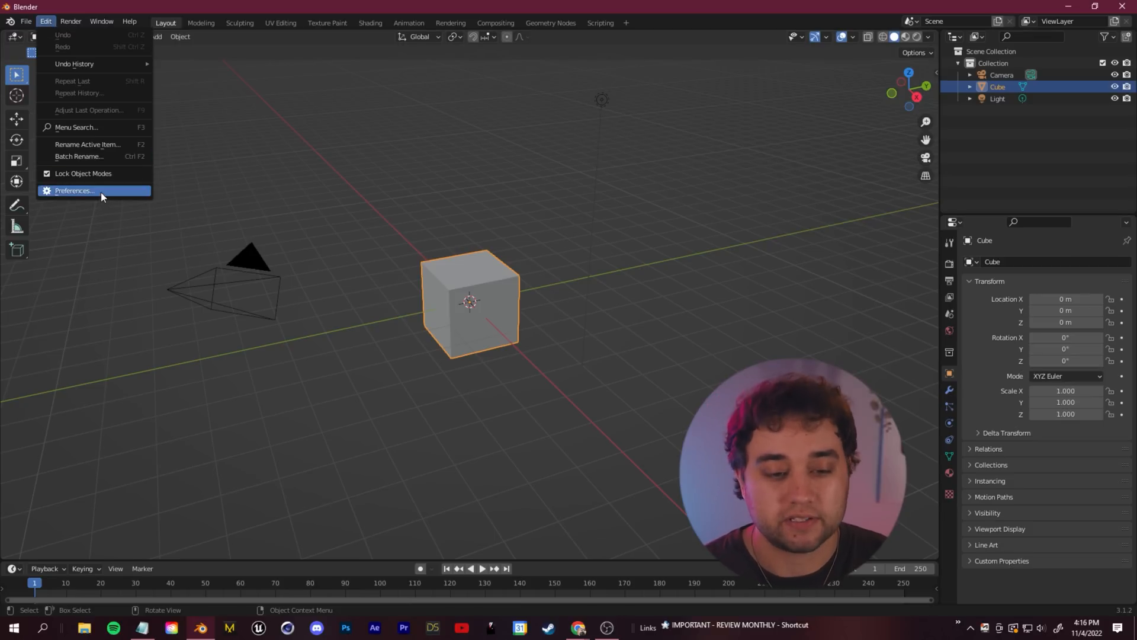
left_click(73, 190)
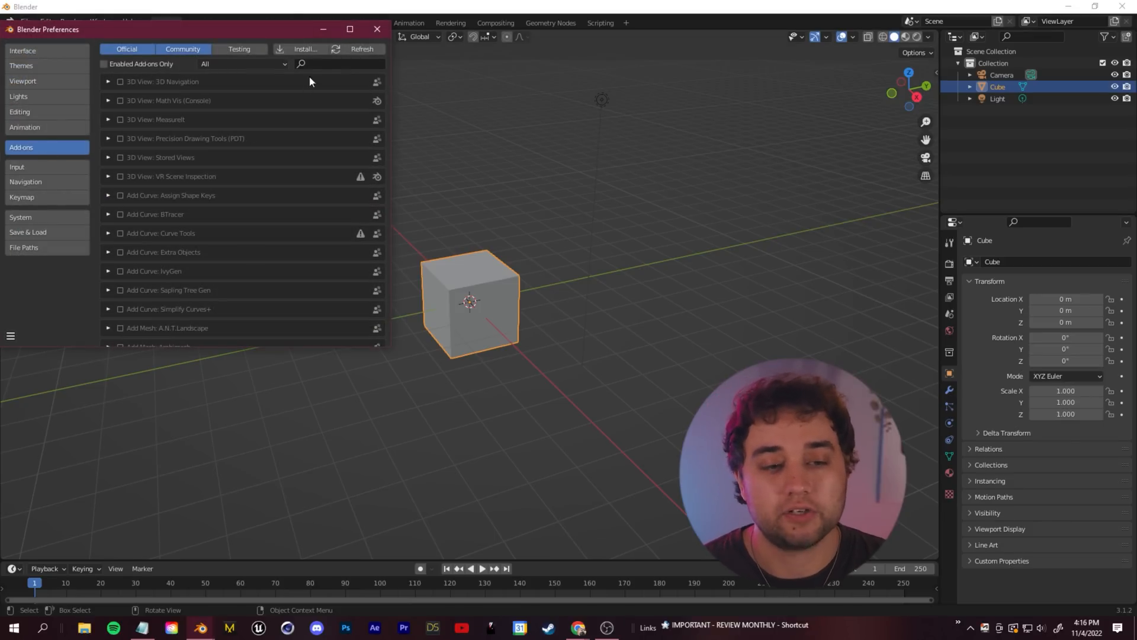
left_click(305, 49)
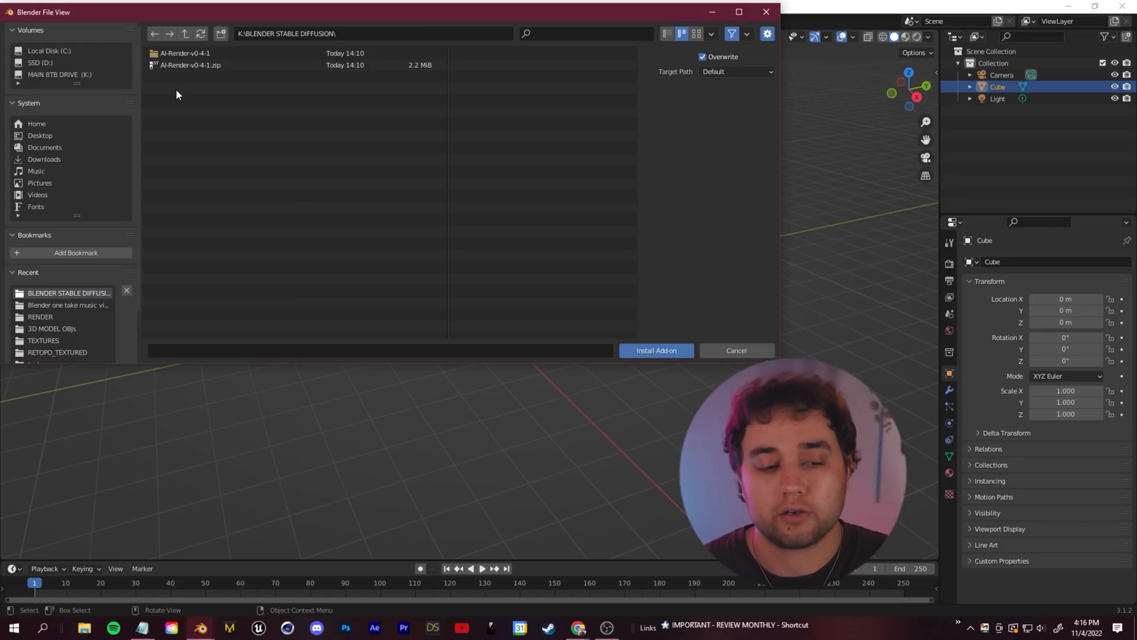
left_click(190, 64)
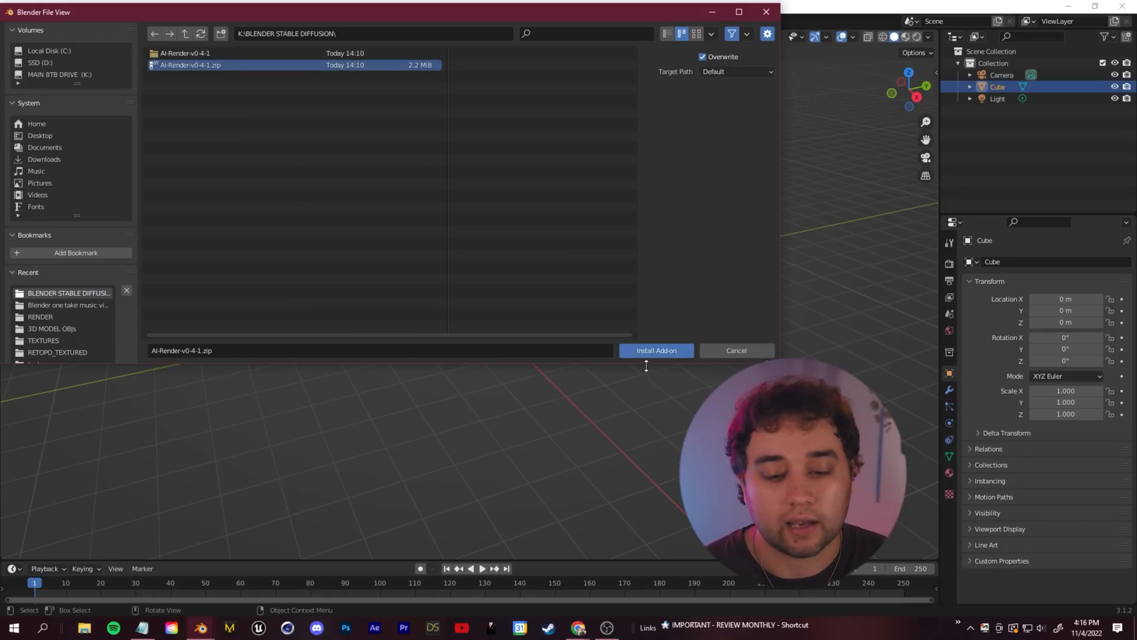
left_click(655, 350)
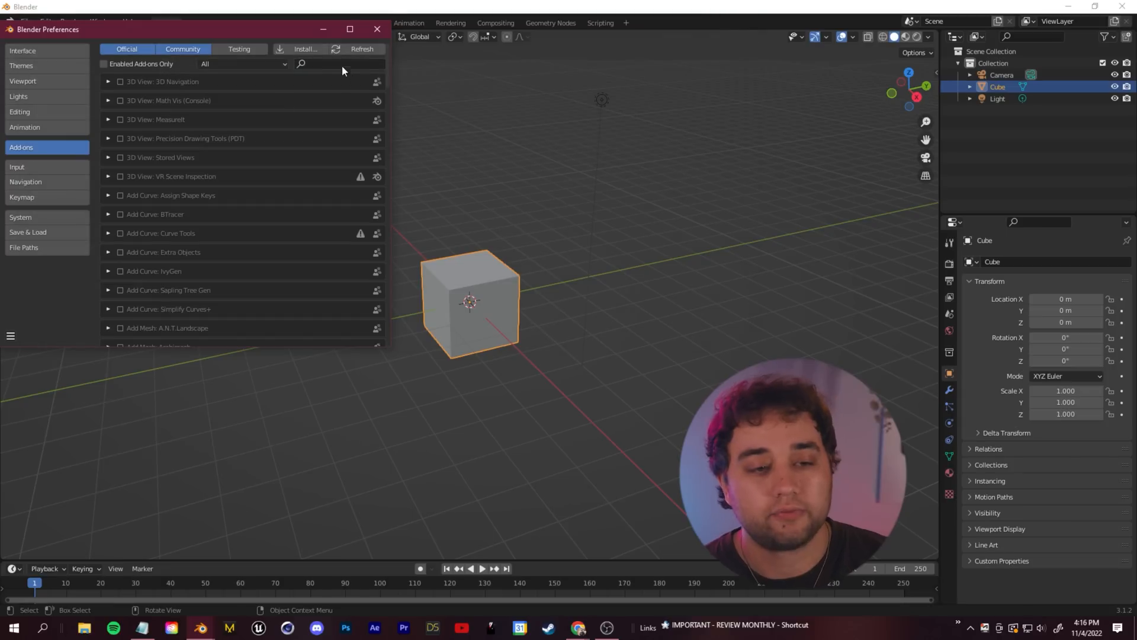
Step: Find the AI Render add-on by searching 'ai rend', expand it and enter the API key
type("ai rend")
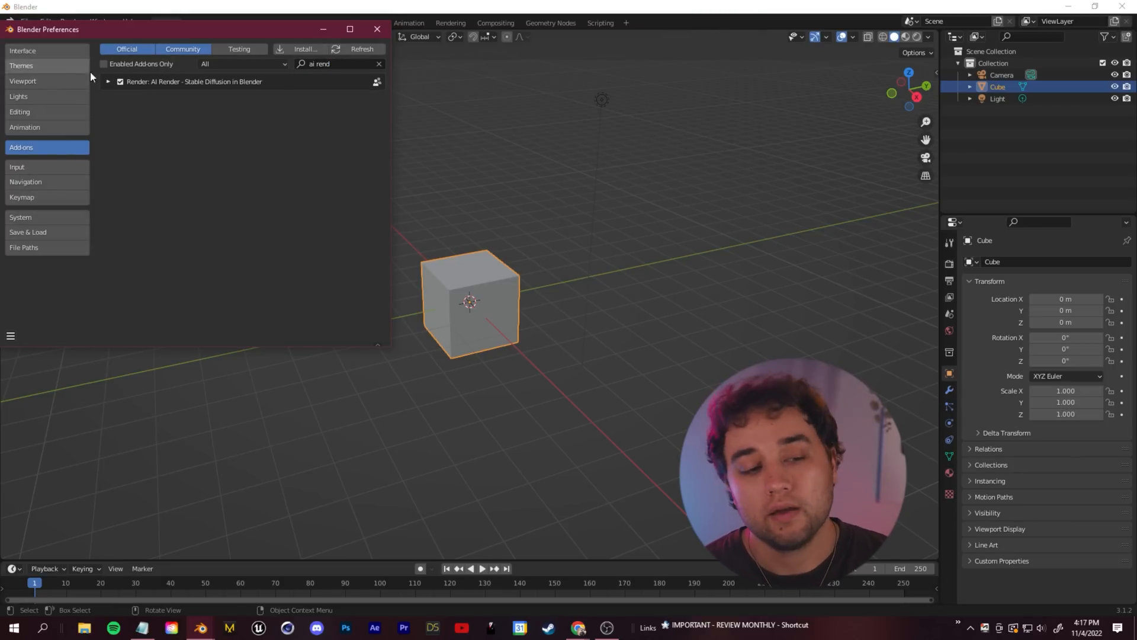
left_click(108, 82)
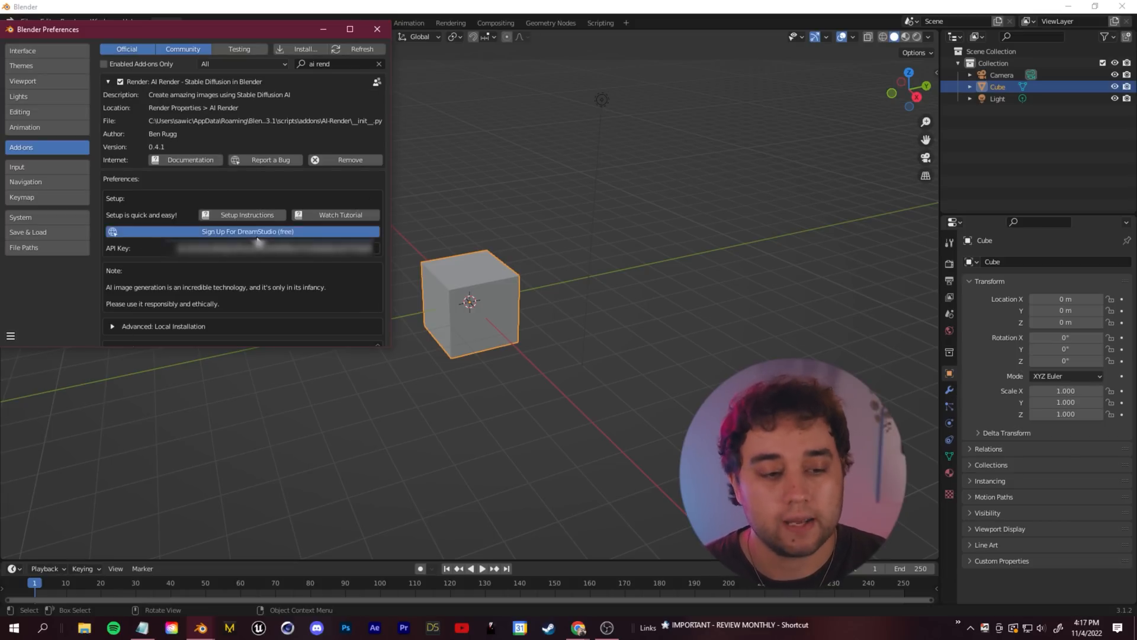
left_click(246, 231)
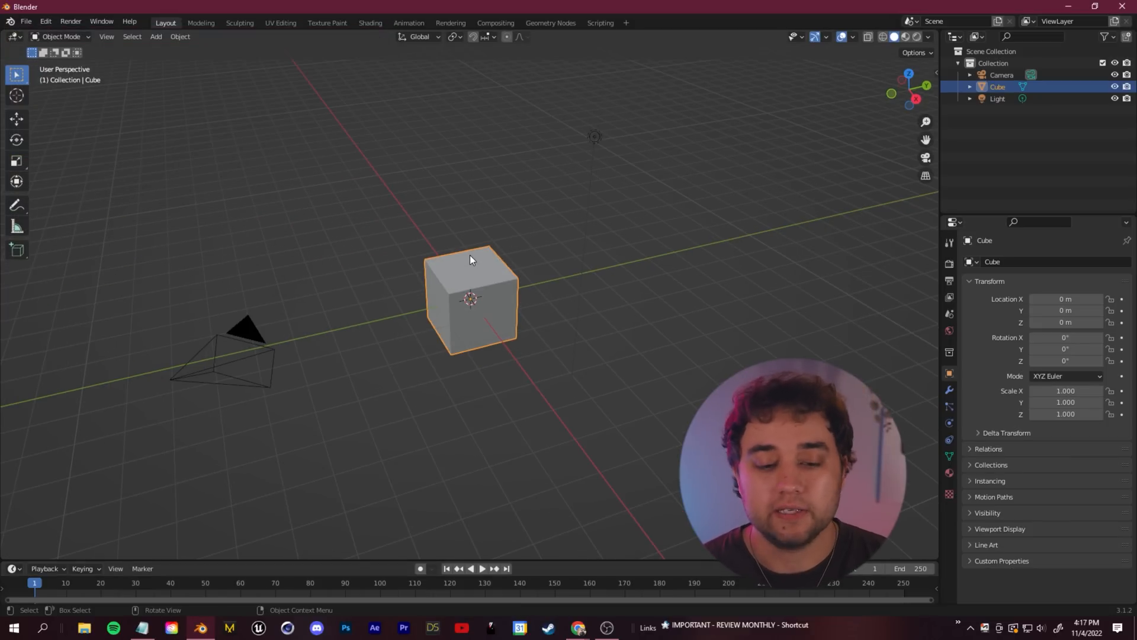
mouse_move(903, 299)
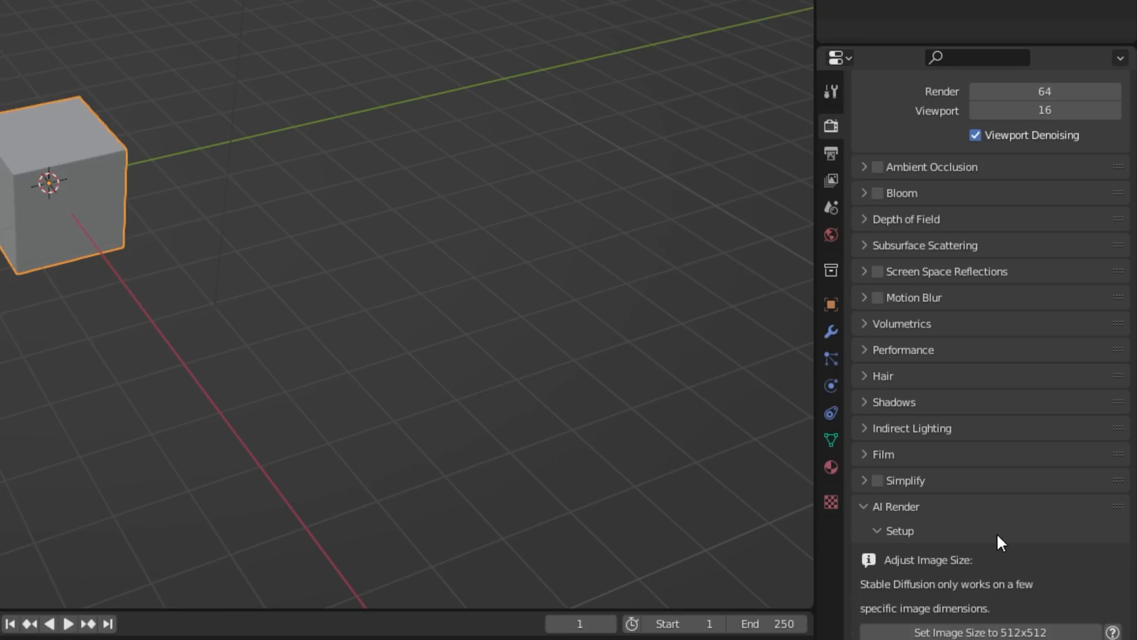
Step: Set the AI Render image size to 512x512 in the Render Properties setup
scroll("down", 3)
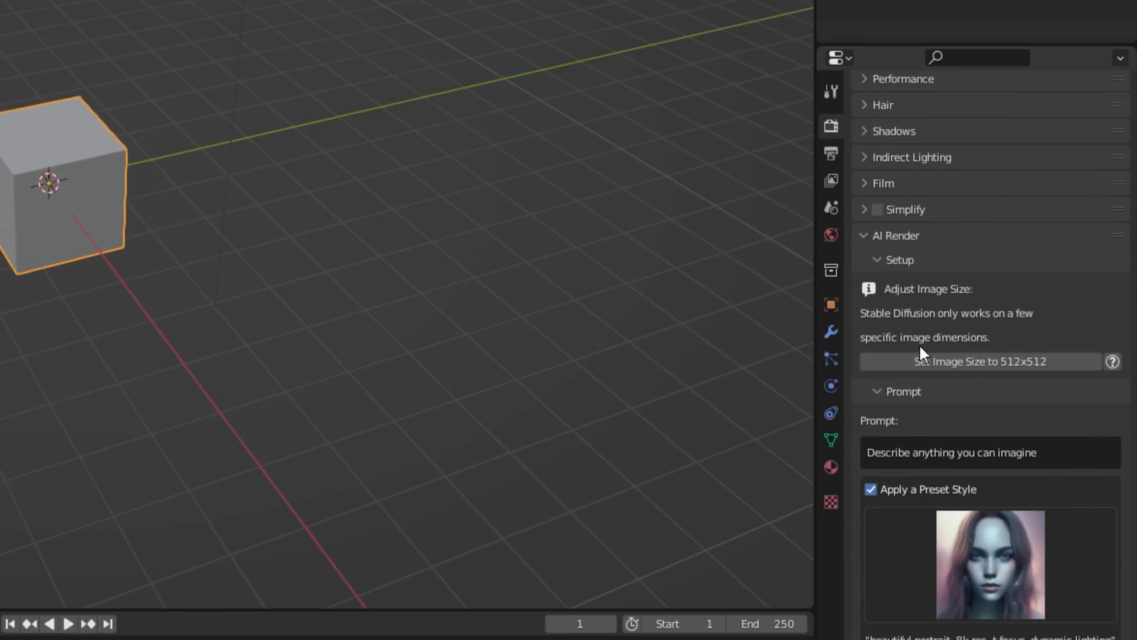
mouse_move(1025, 365)
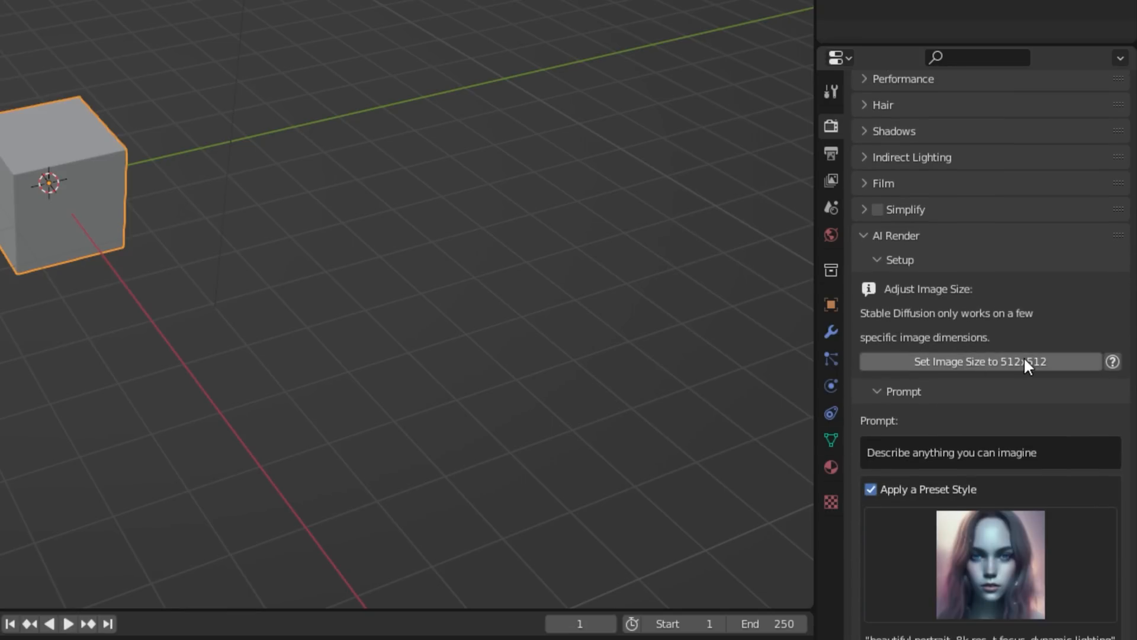
mouse_move(1029, 370)
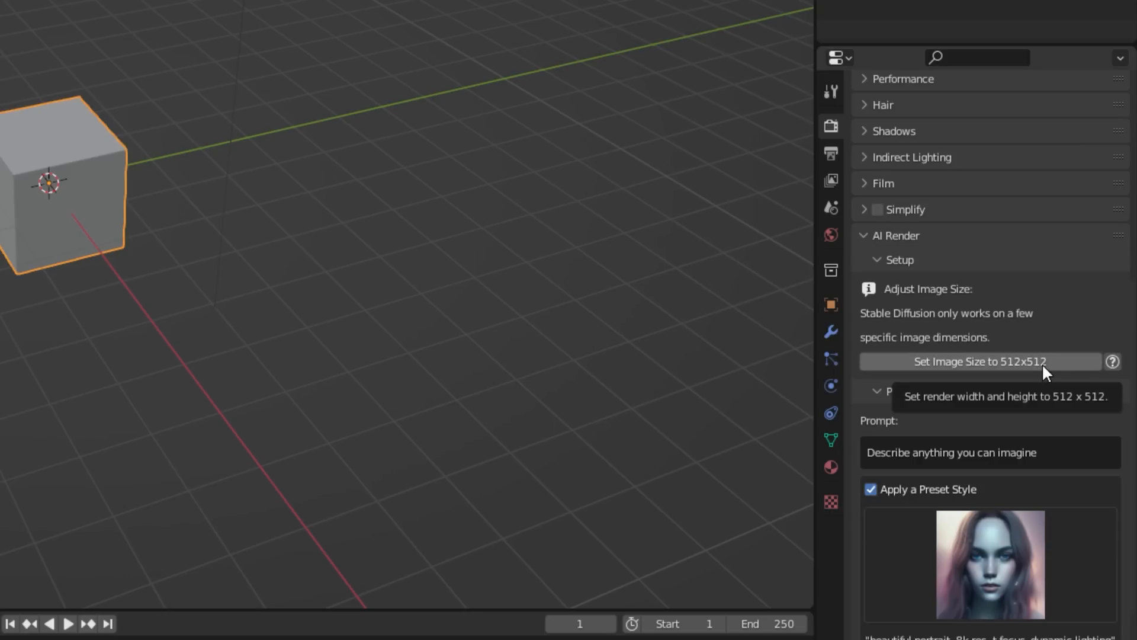
left_click(978, 361)
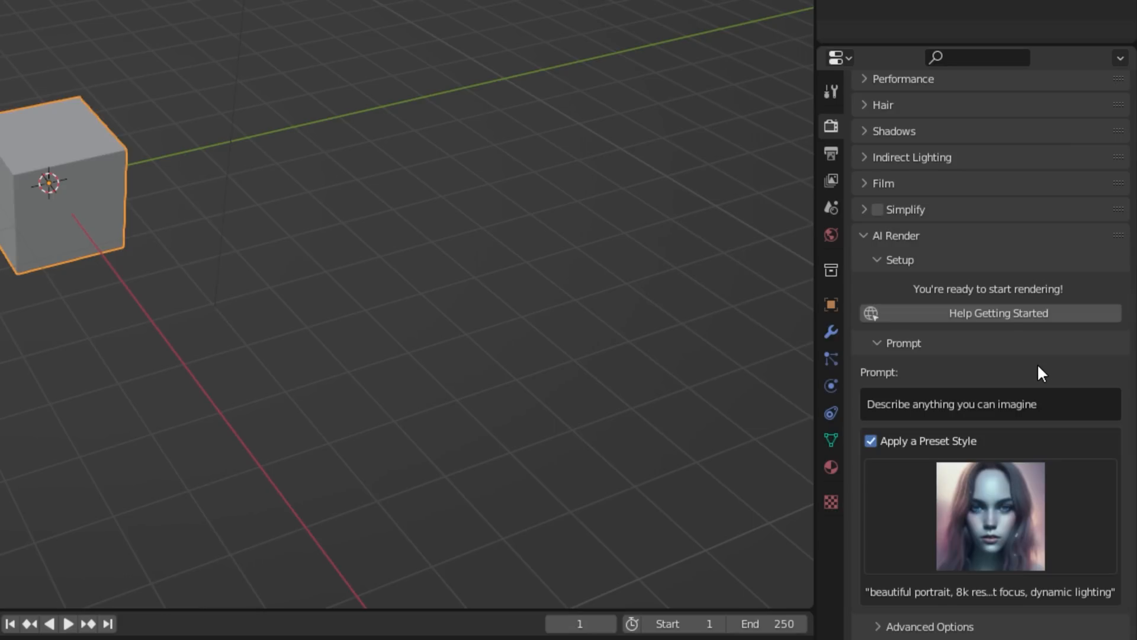
scroll("down", 3)
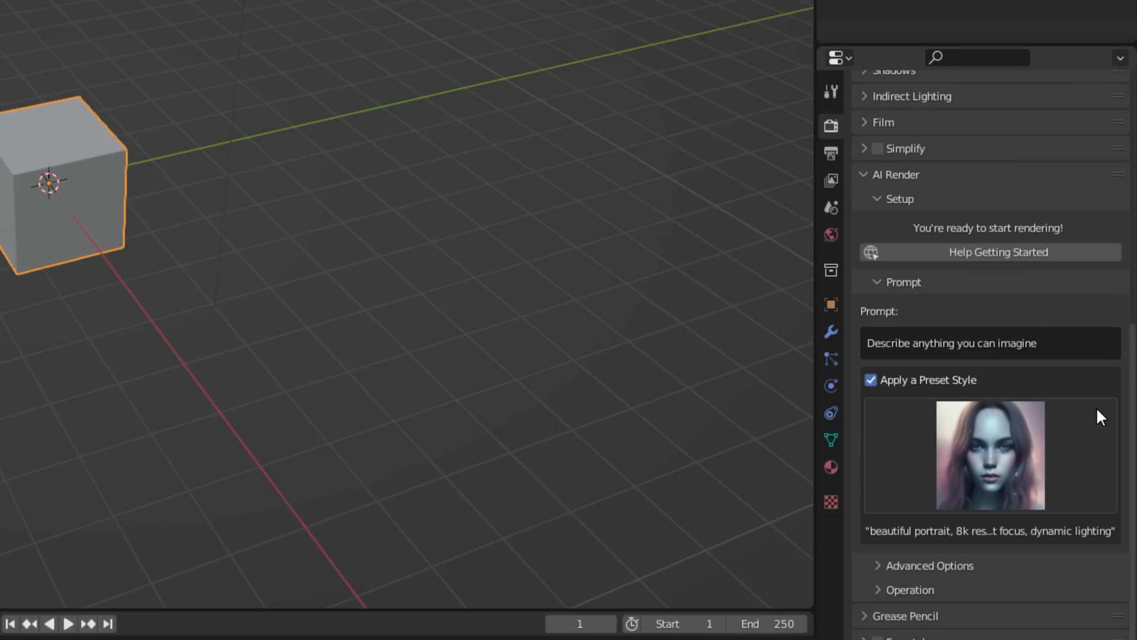
Step: Choose the Bone Carving preset style and set the prompt 'A box made out of bone'
left_click(989, 455)
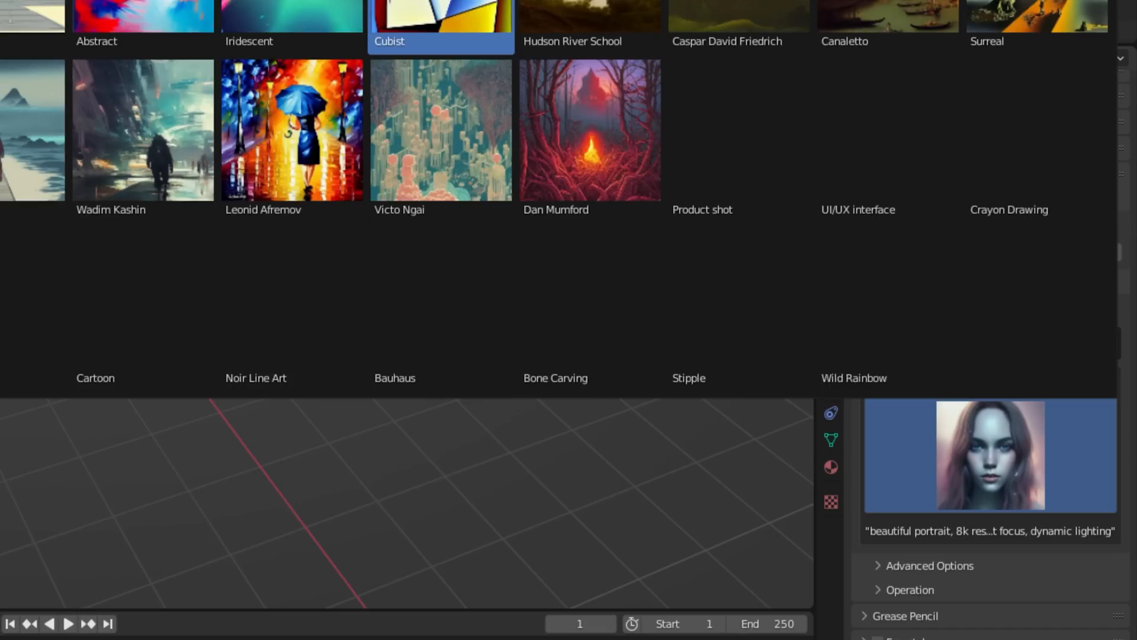
left_click(555, 378)
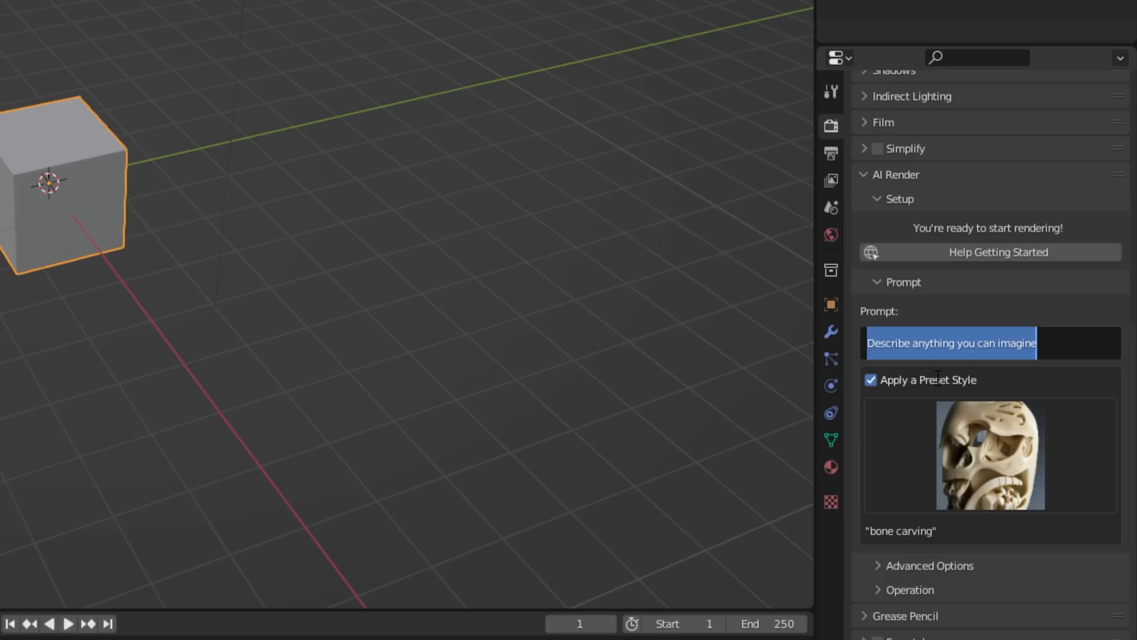
type("A box made")
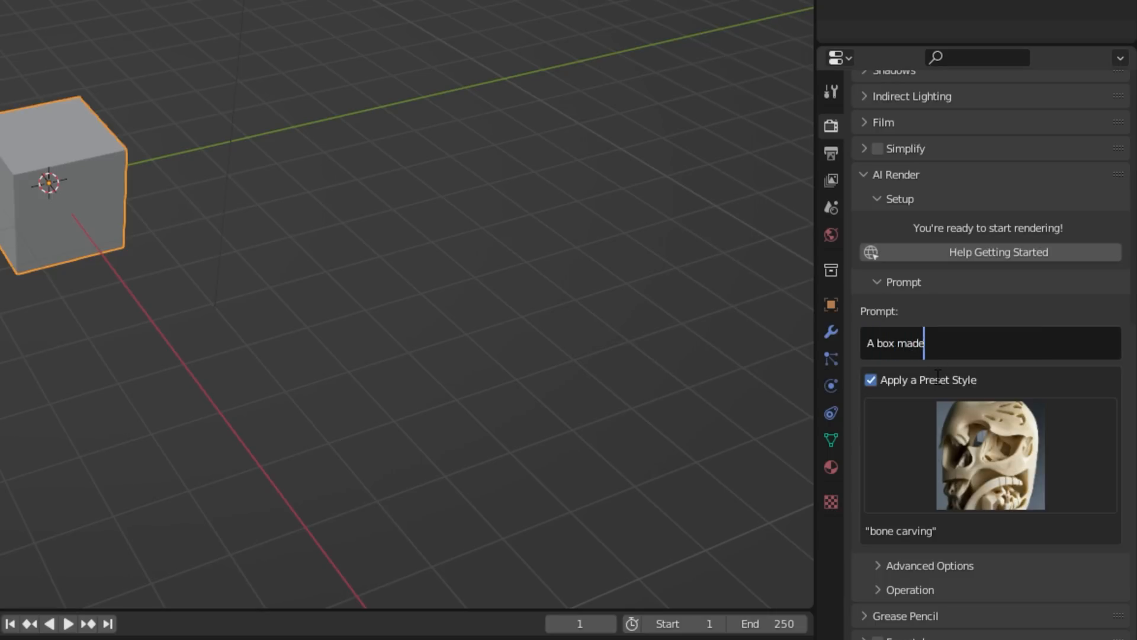
type("out of bone")
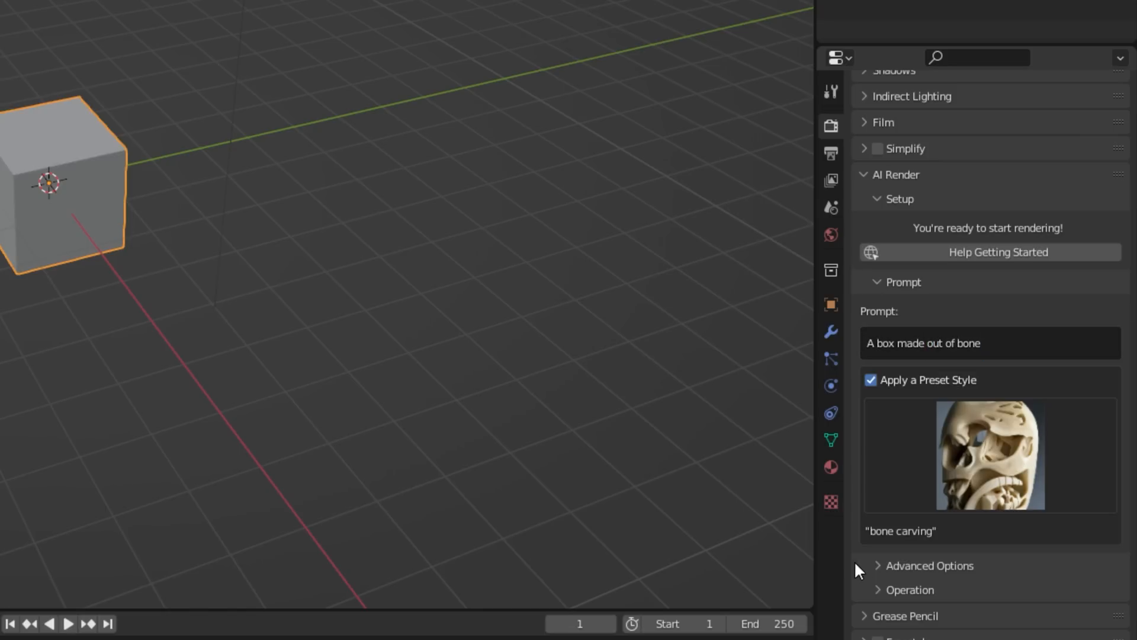
left_click(931, 565)
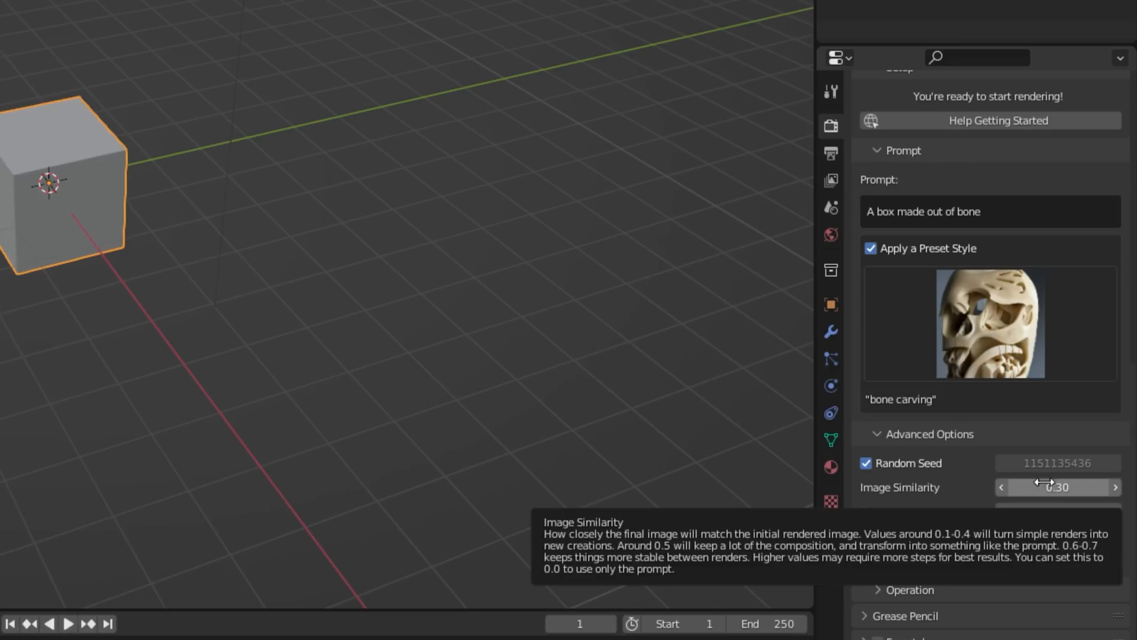
mouse_move(1039, 512)
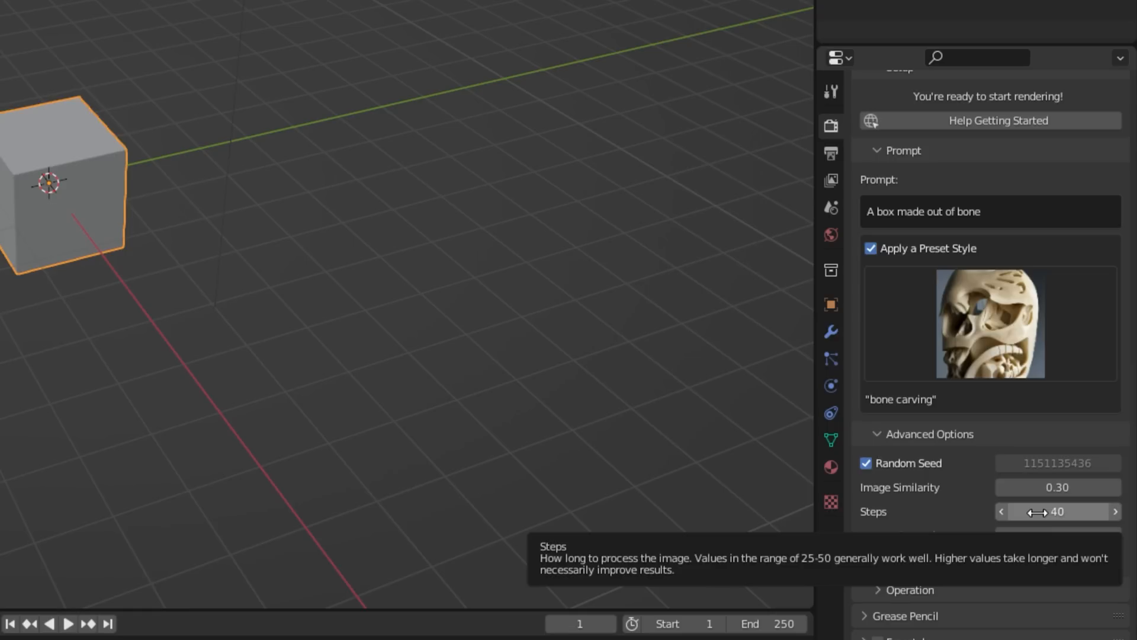
mouse_move(1037, 535)
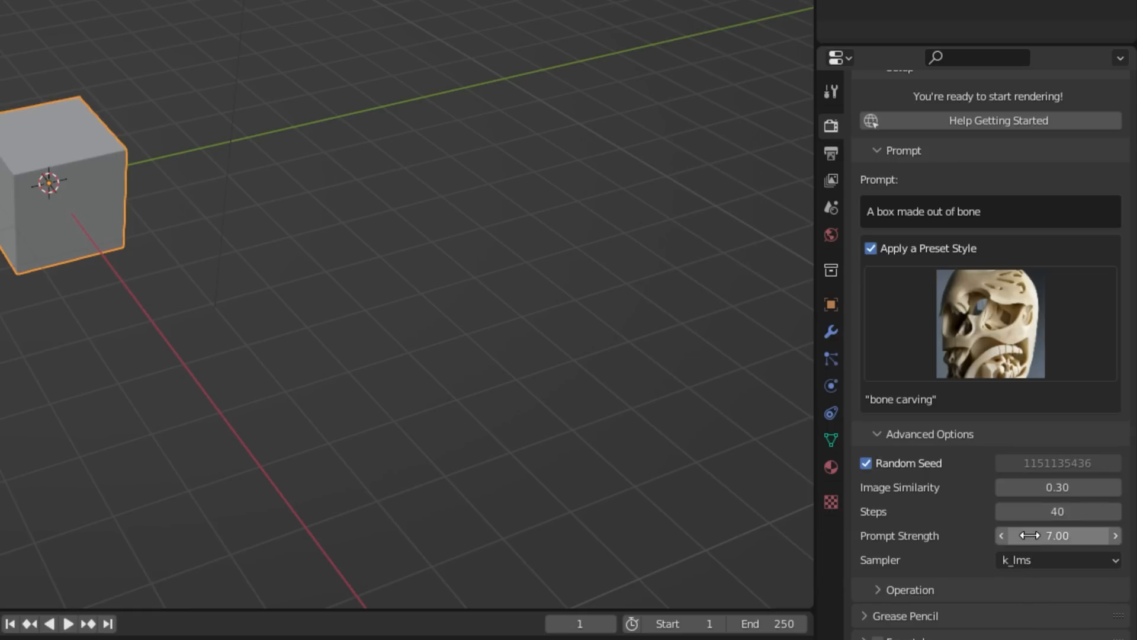
mouse_move(1055, 535)
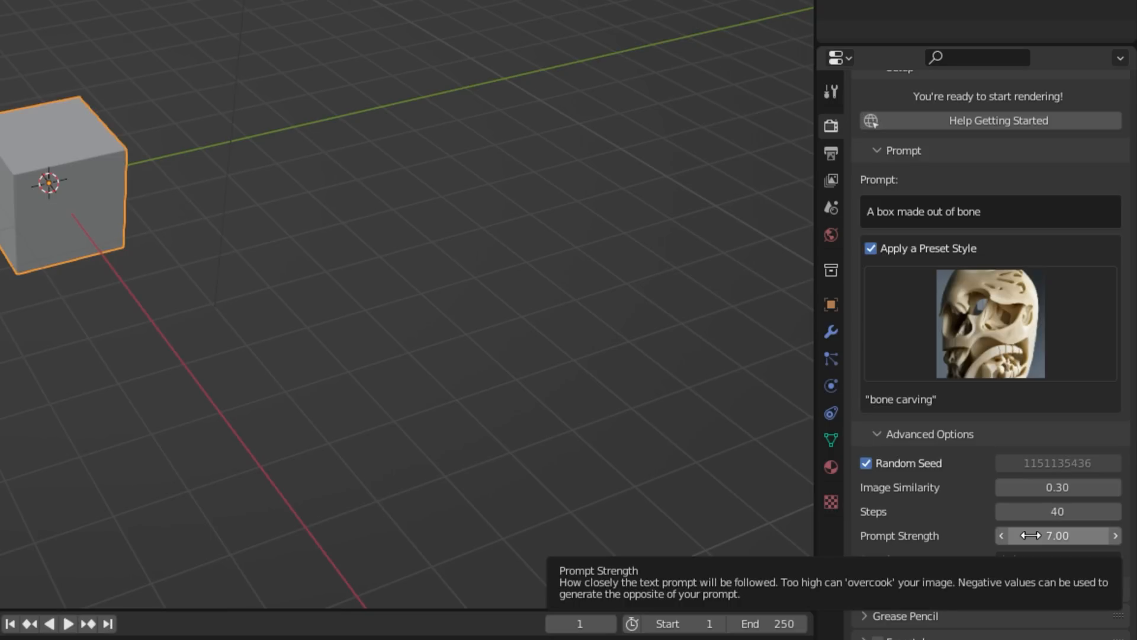
mouse_move(974, 550)
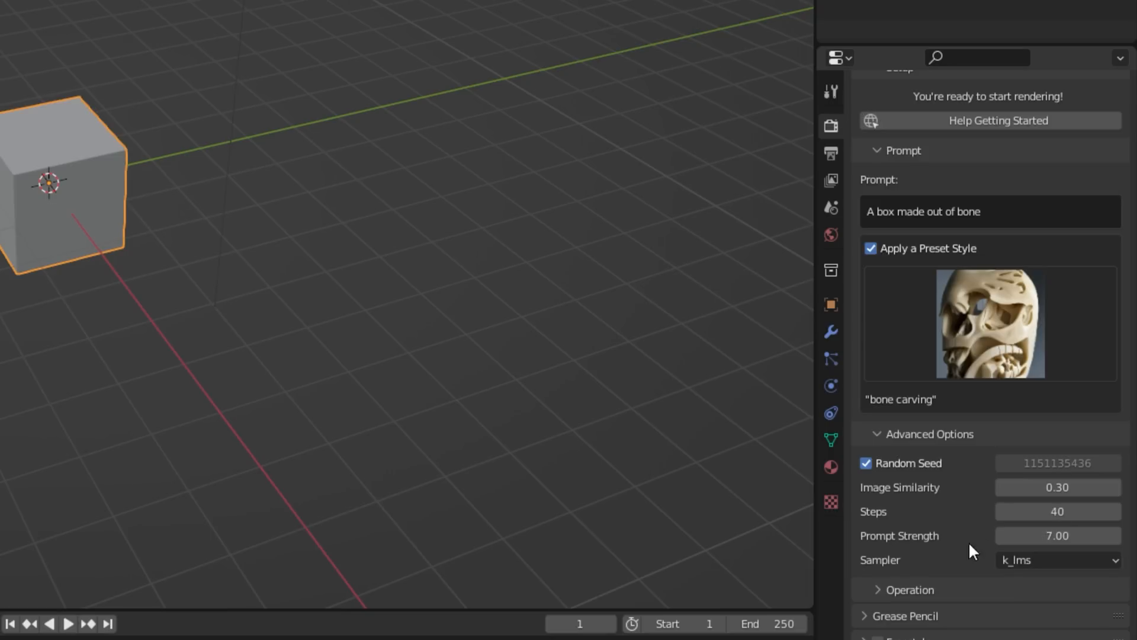
left_click(1056, 559)
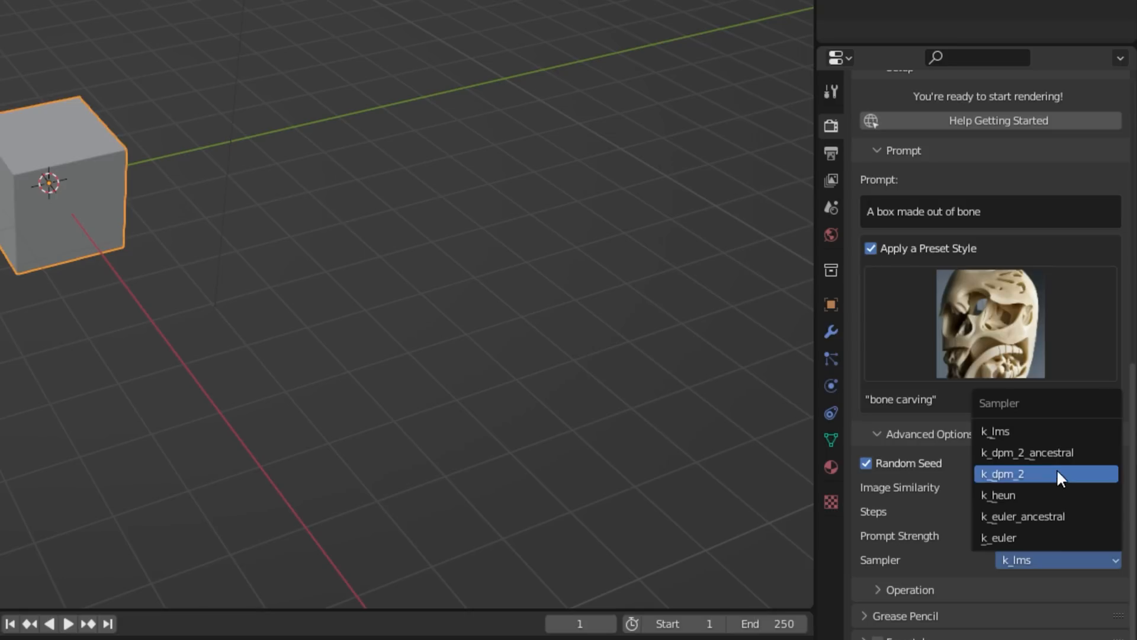
mouse_move(1090, 478)
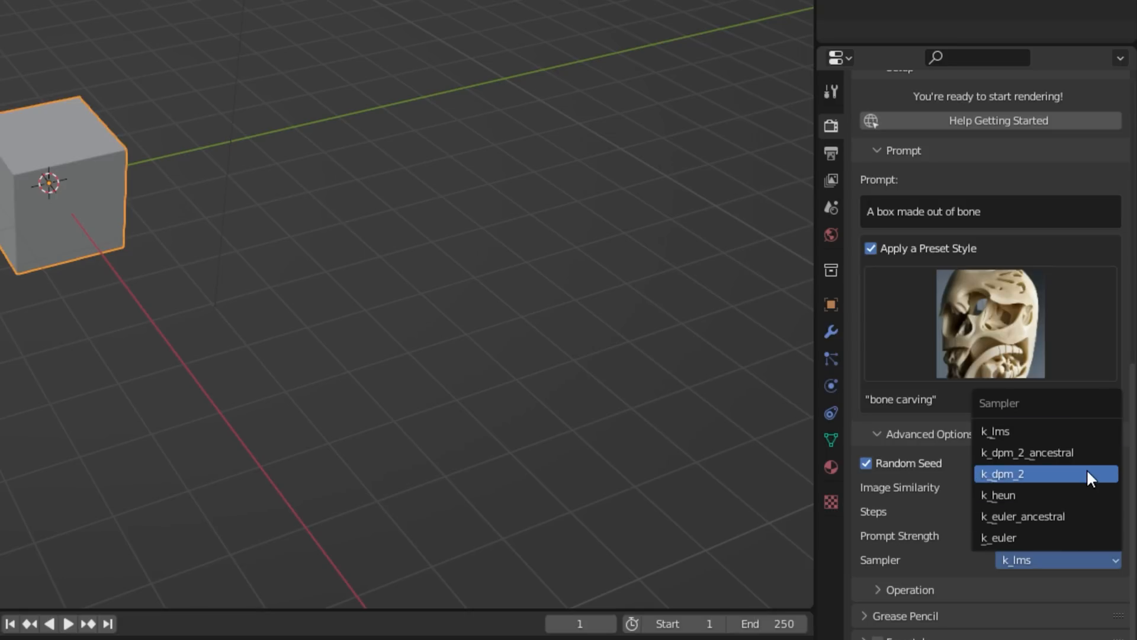
mouse_move(1033, 572)
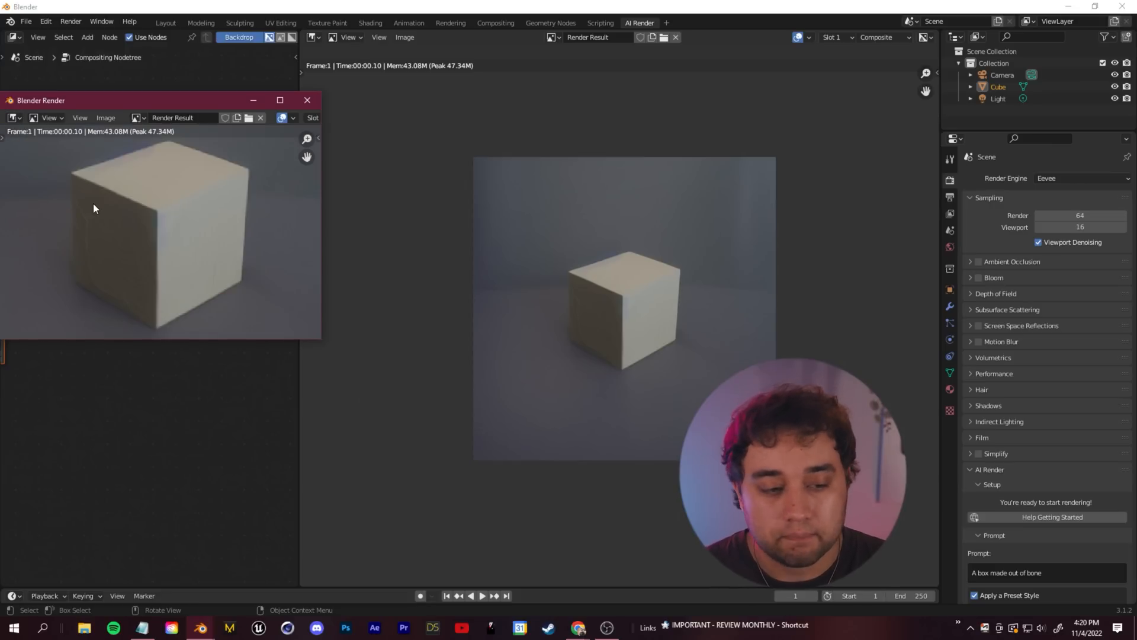
Step: Close the separate Blender Render result window after the cube render finishes
left_click(308, 99)
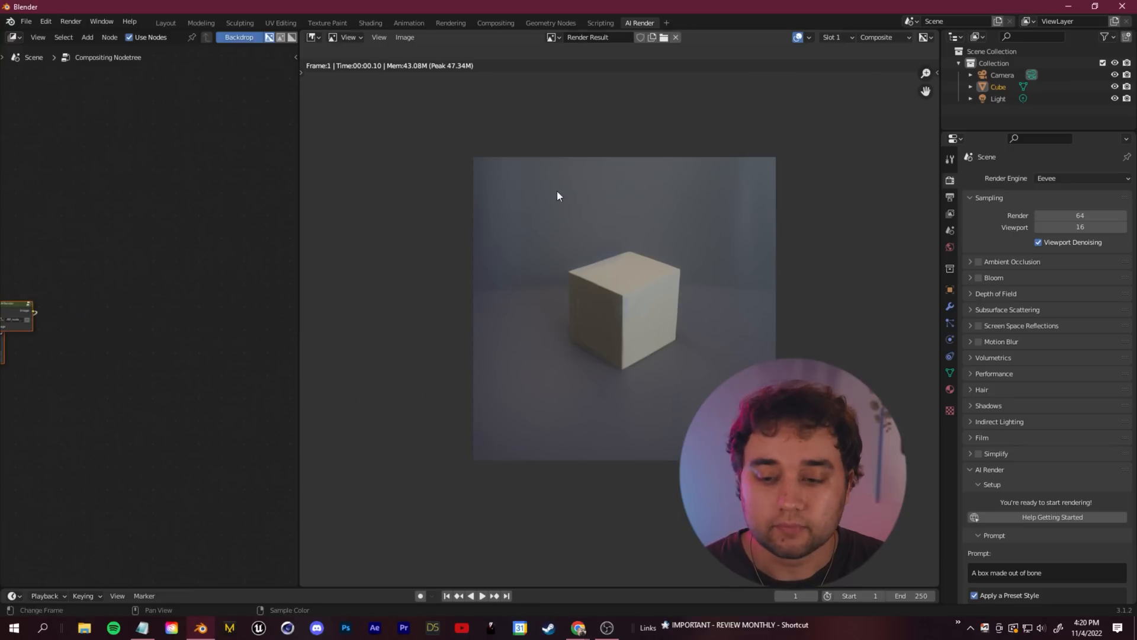
scroll("down", 3)
type("a skull")
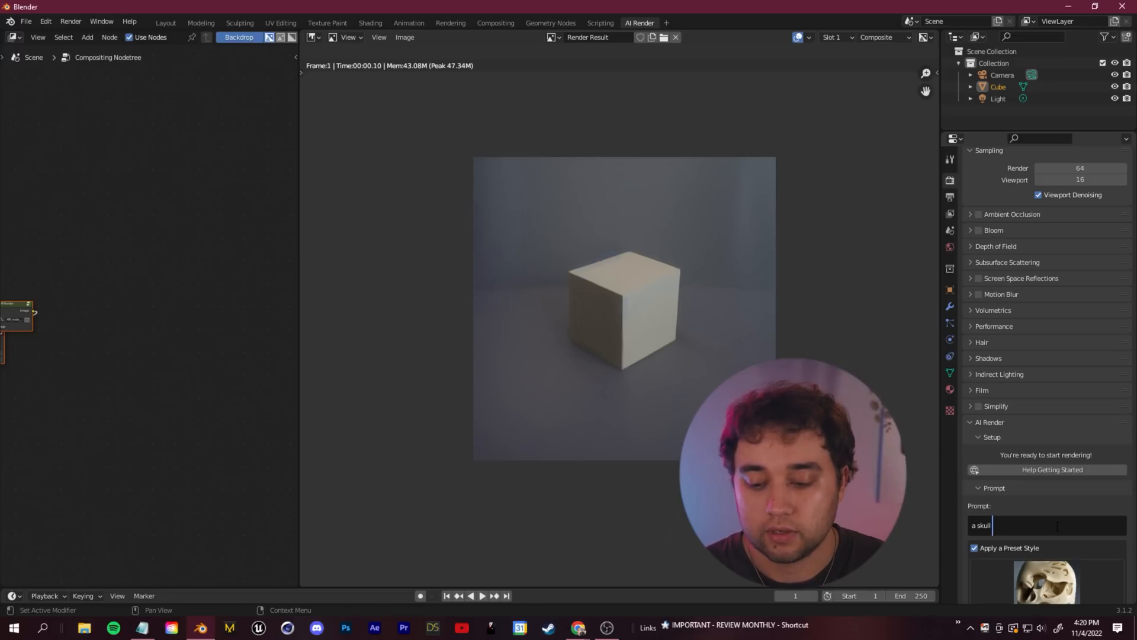
Step: Extend the prompt to 'a skull made of bone' and render the bone skull
type("made of bone")
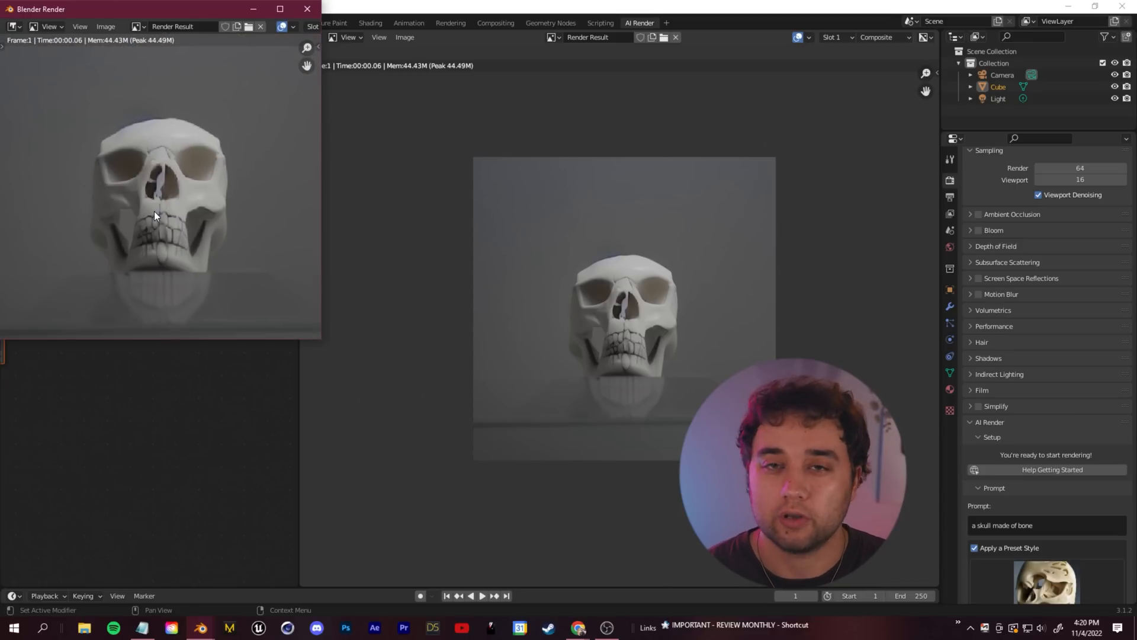
left_click(25, 22)
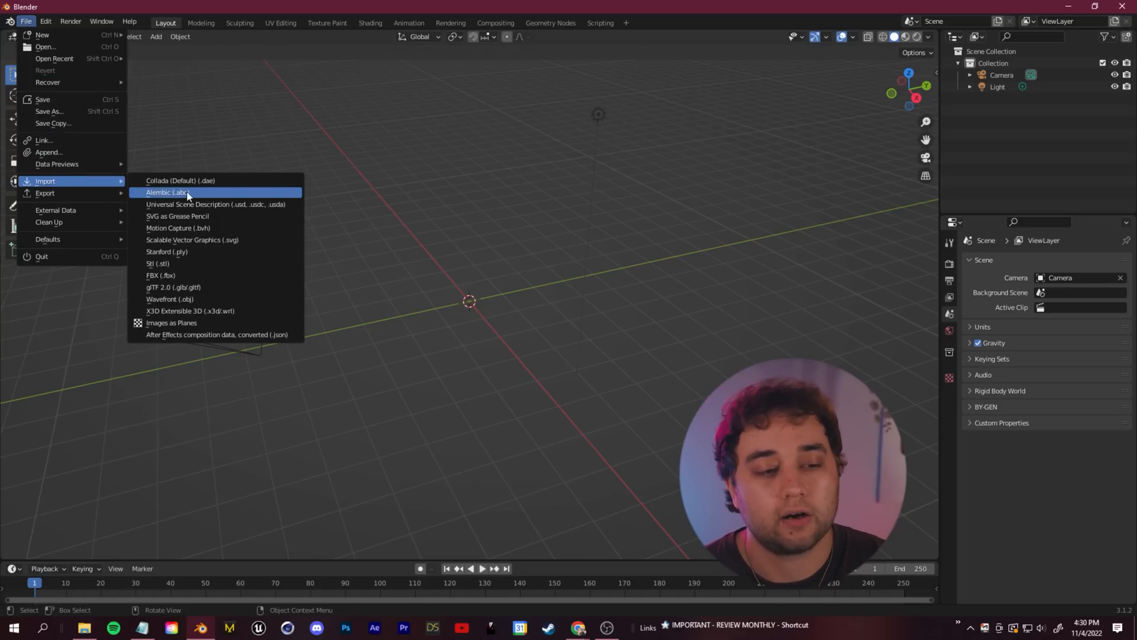
Step: Import the blocky buildings model file into the empty scene
left_click(167, 192)
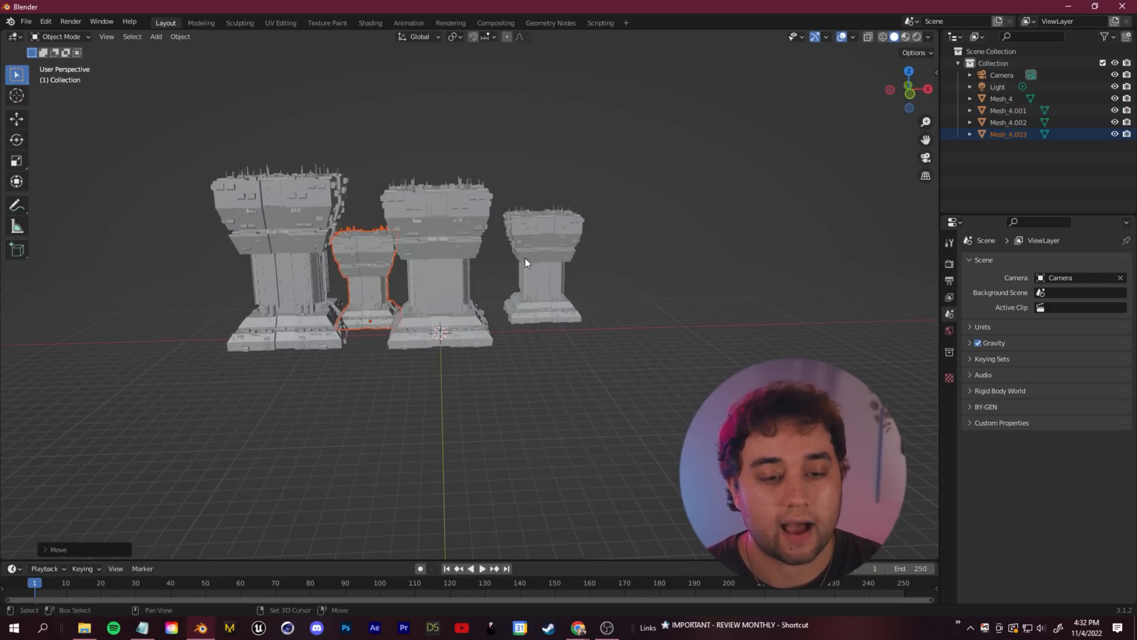
left_click(1002, 74)
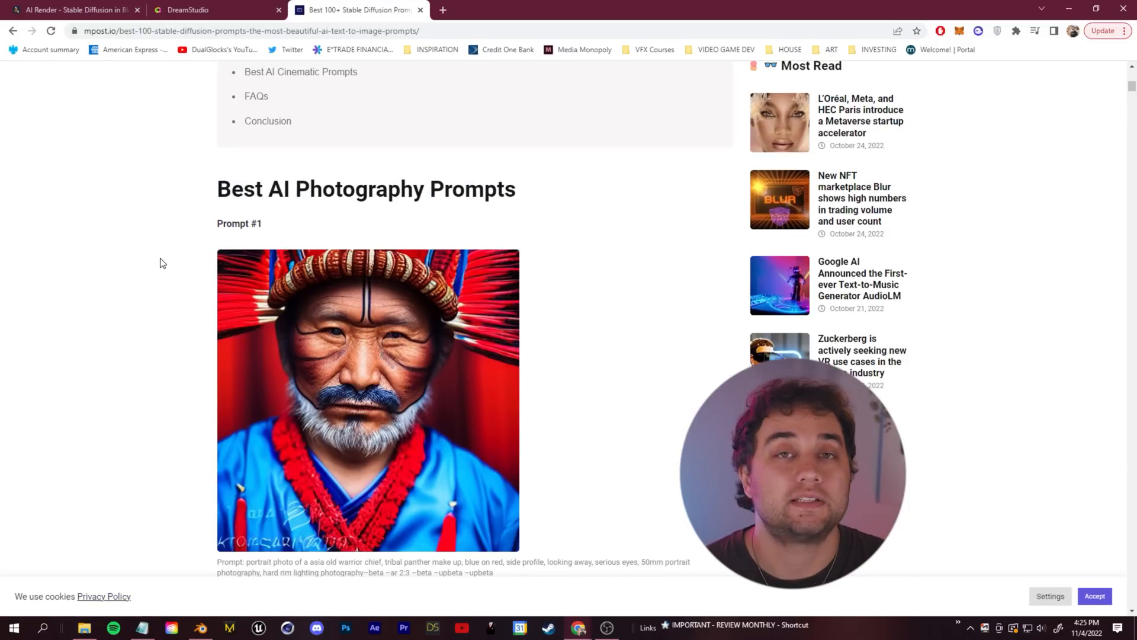
Step: Scroll the Stable Diffusion prompts article down to the forest wanderer prompt's style text
scroll("down", 3)
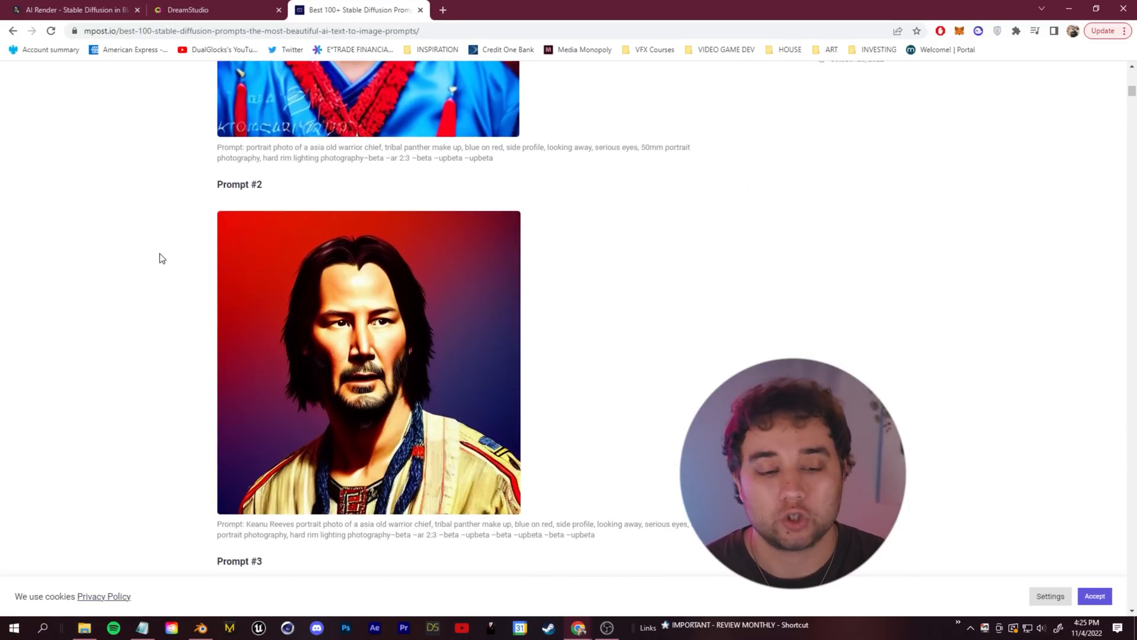
scroll("down", 3)
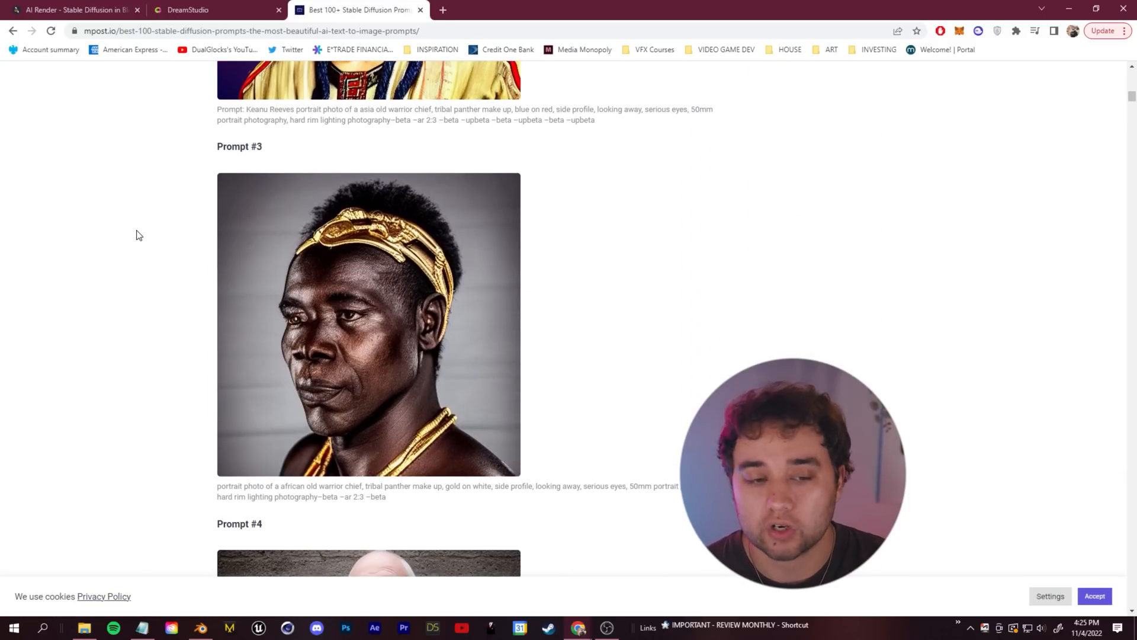
scroll("down", 3)
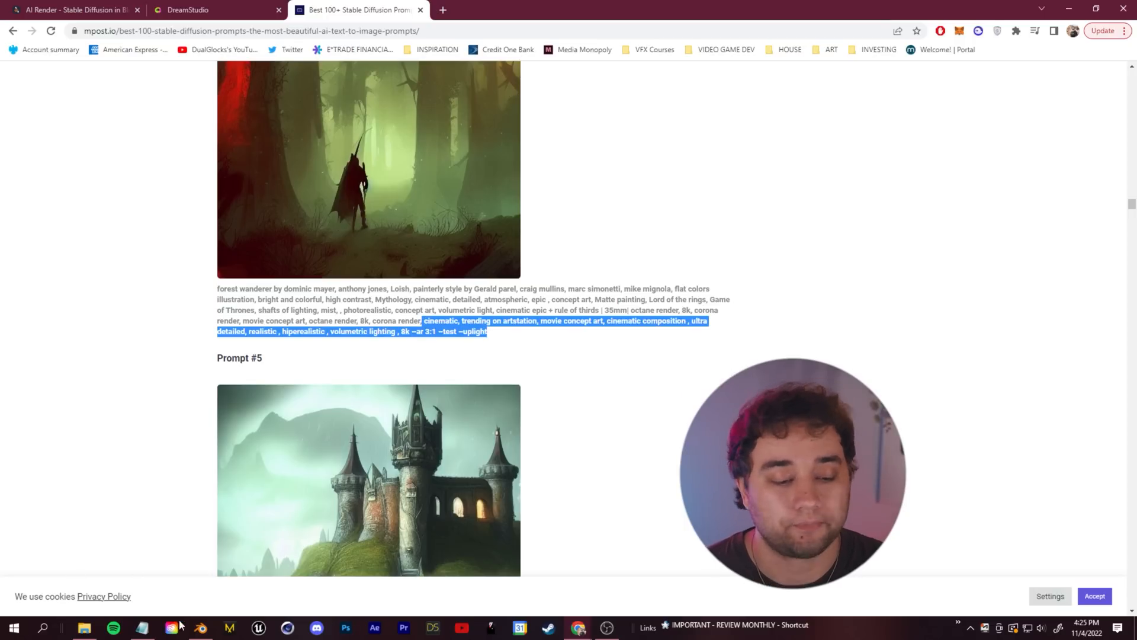
Step: Pick the Wadim Kashin preset style and render the pillars as a cyberpunk city
left_click(199, 628)
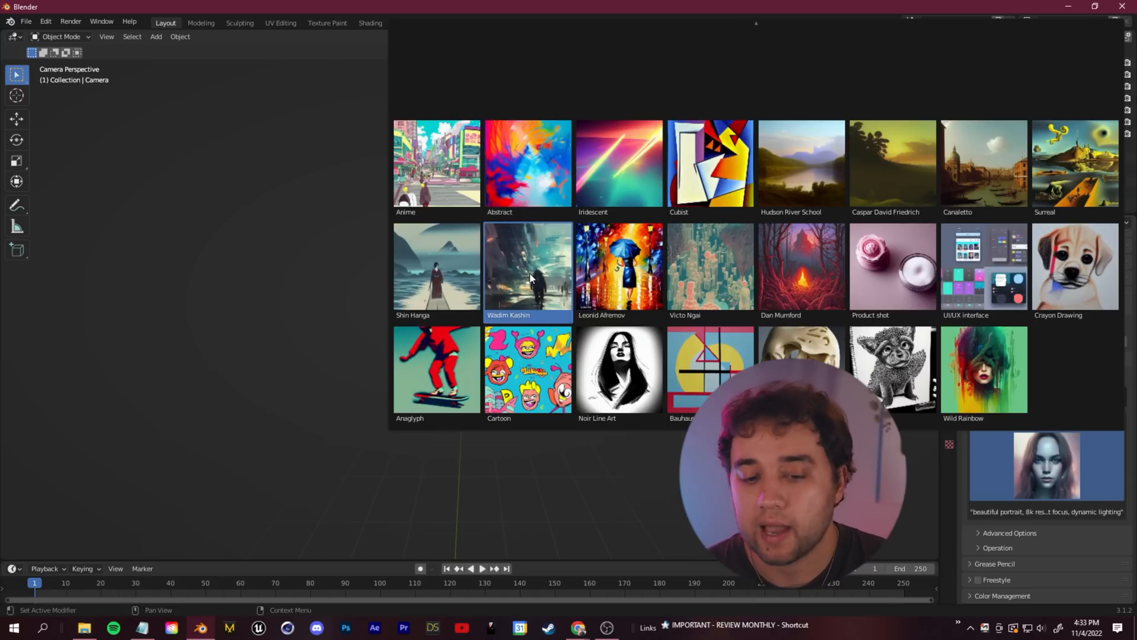
left_click(528, 269)
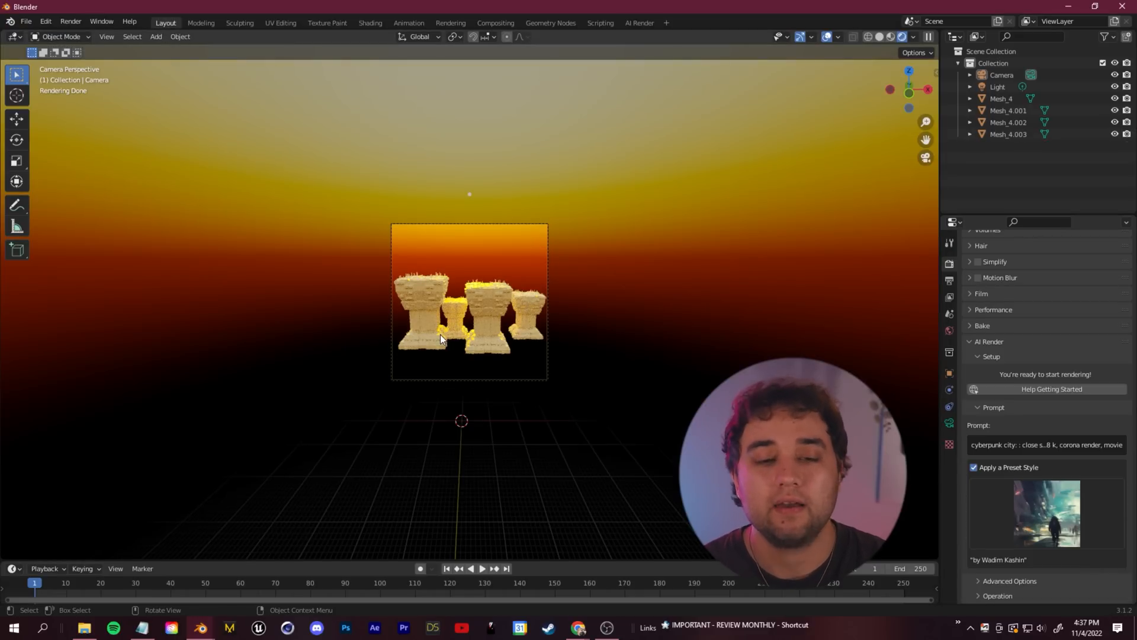
left_click(638, 23)
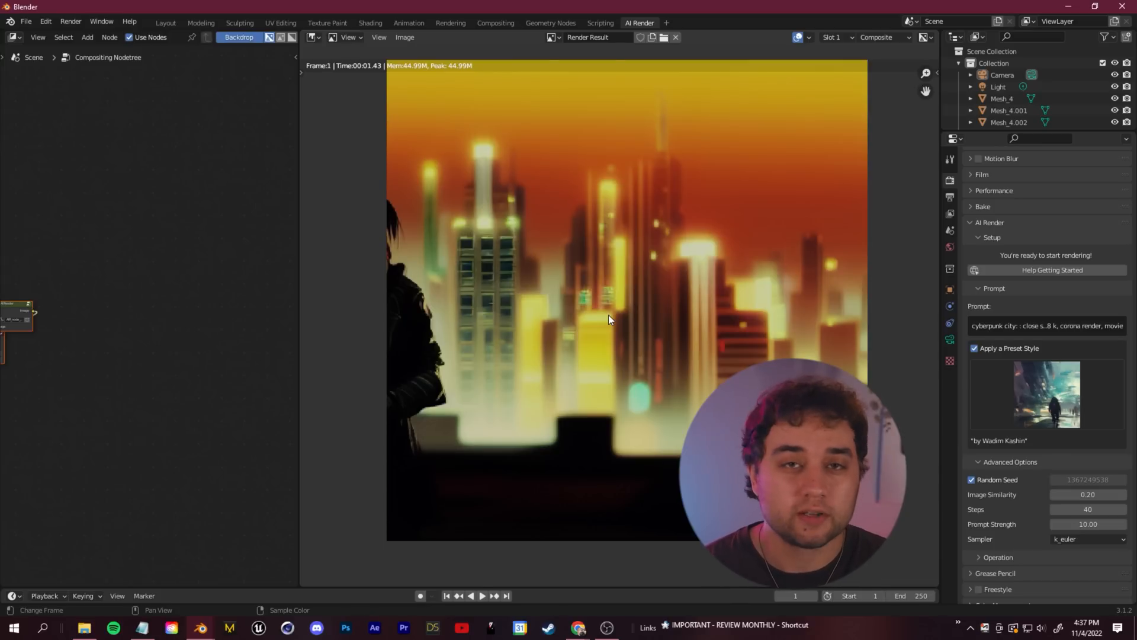
scroll("down", 3)
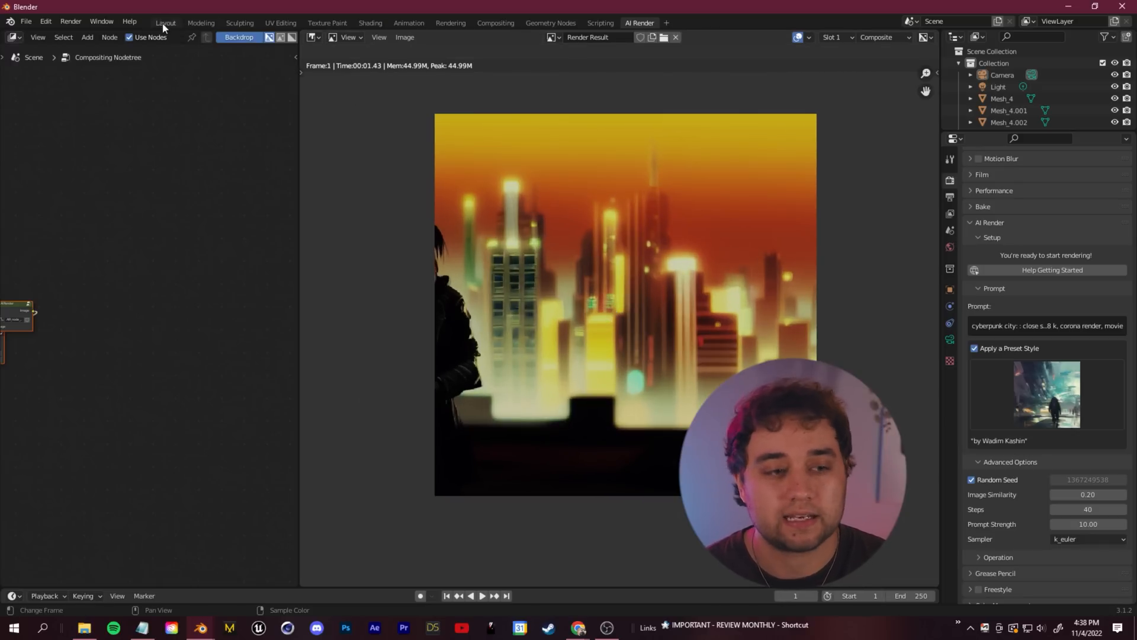
left_click(165, 23)
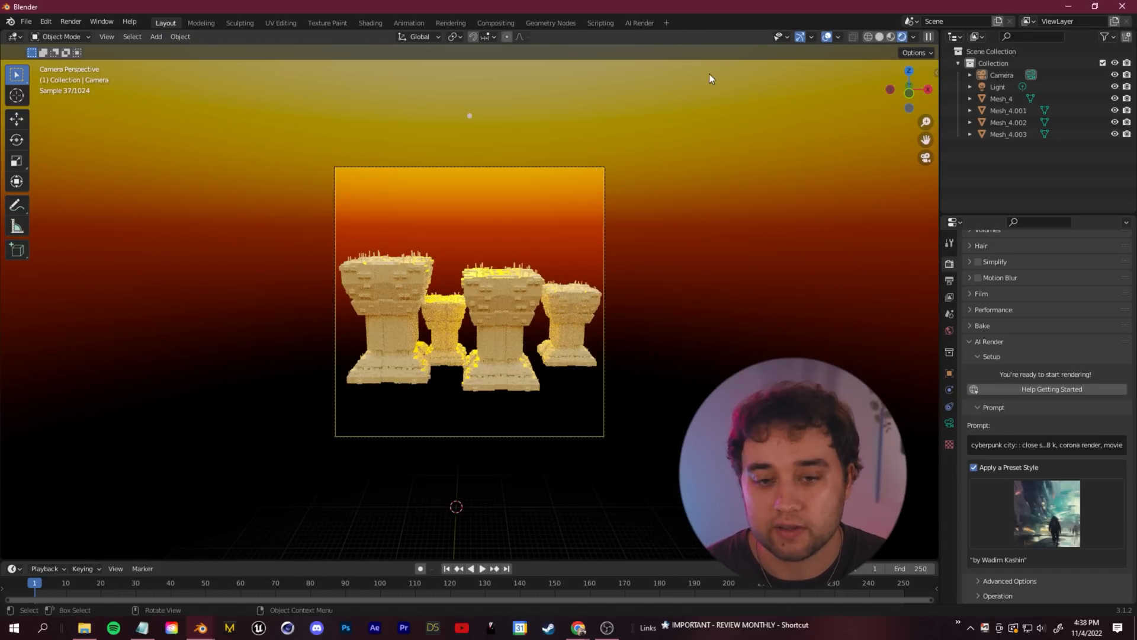
Step: Select the front-facing face photo from the BLENDER STABLE DIFFUSION folder for upload
left_click(639, 23)
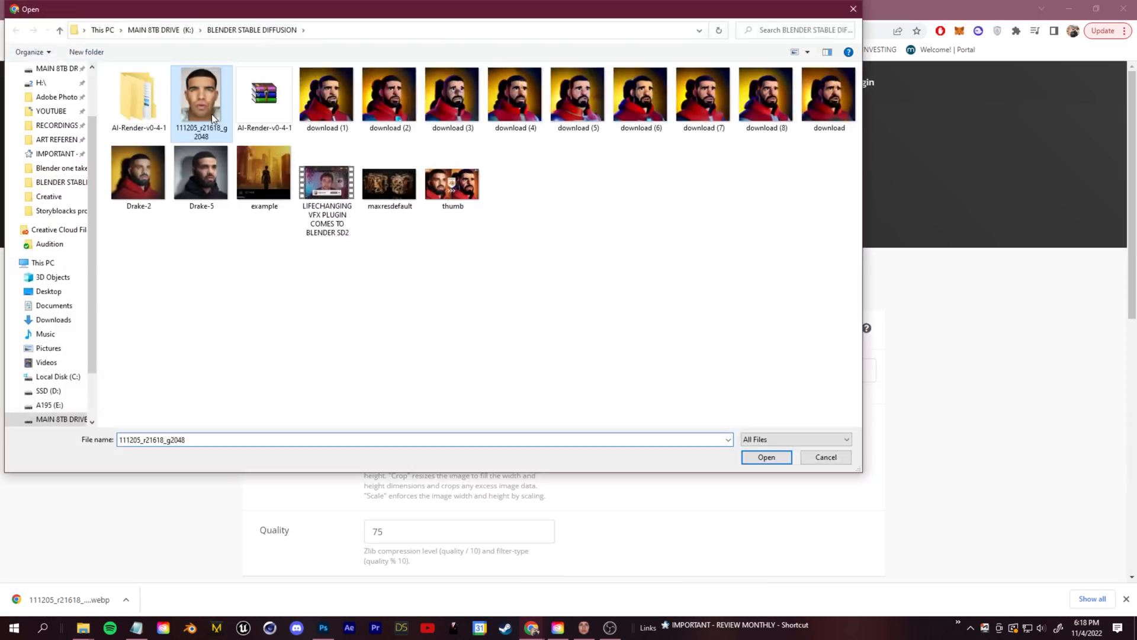
Step: Load the face photo in FaceGen, mark facial landmarks and adjust the head shape
left_click(767, 458)
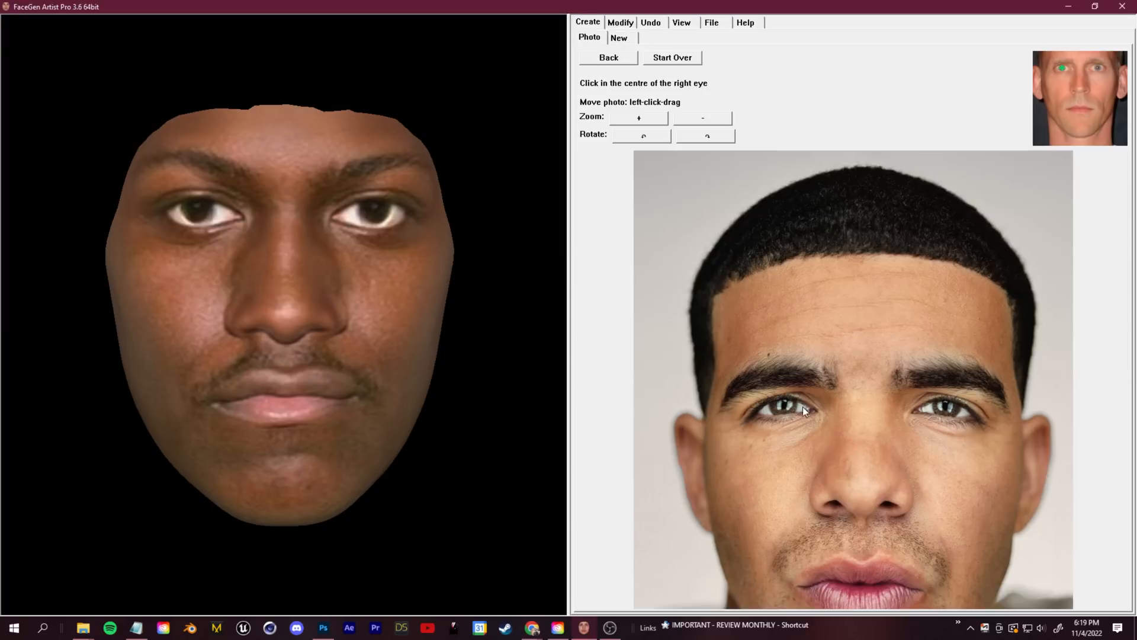
left_click(803, 411)
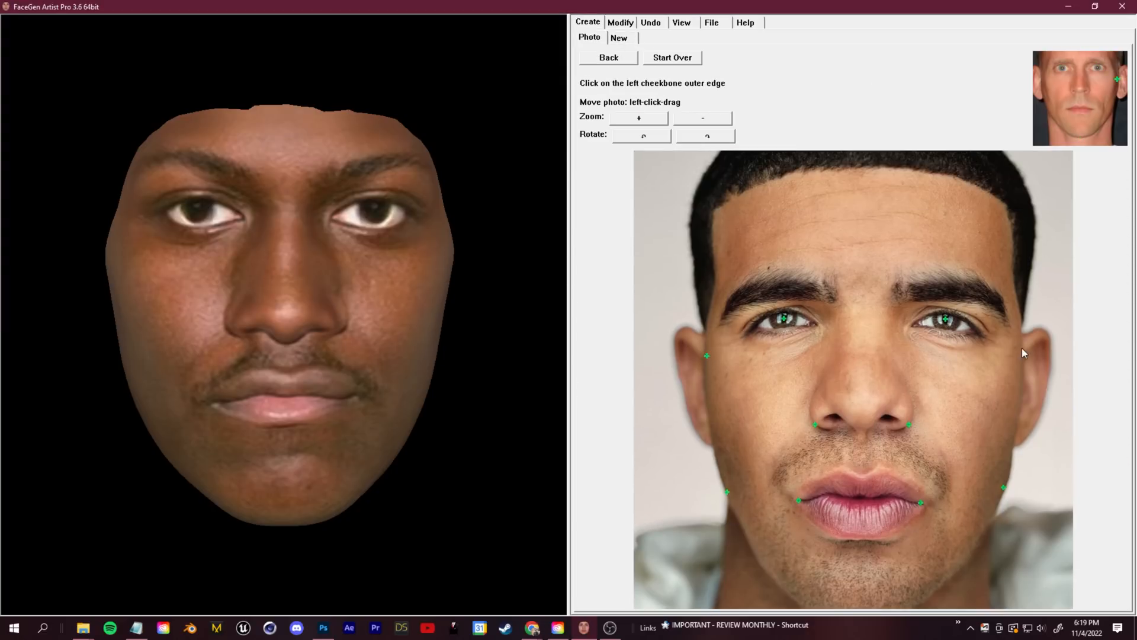
left_click(620, 22)
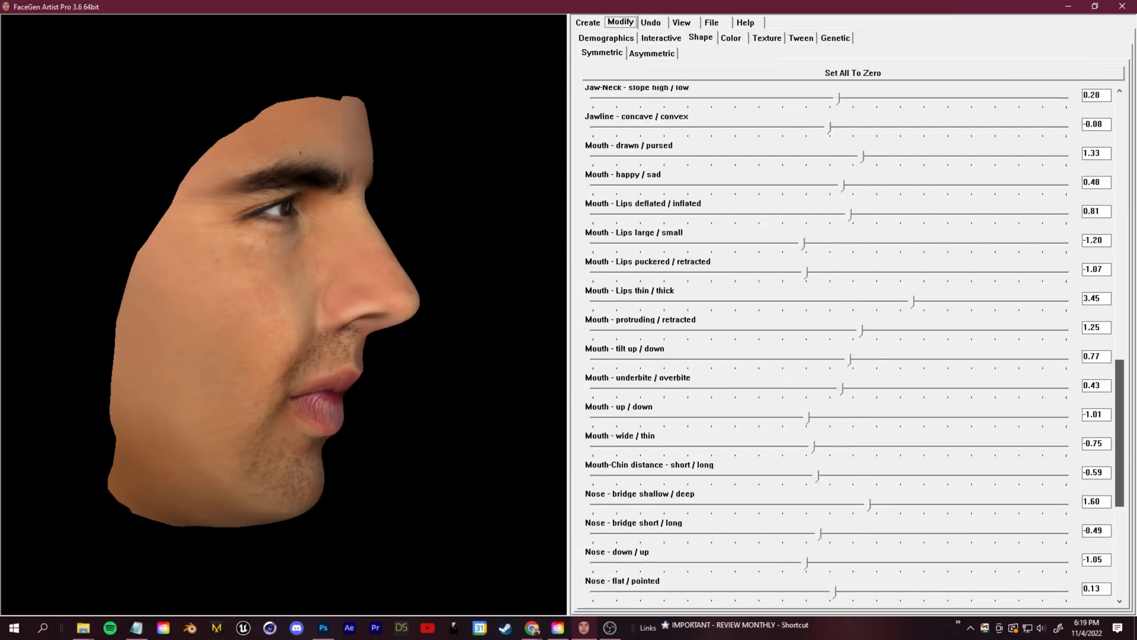
left_click(846, 457)
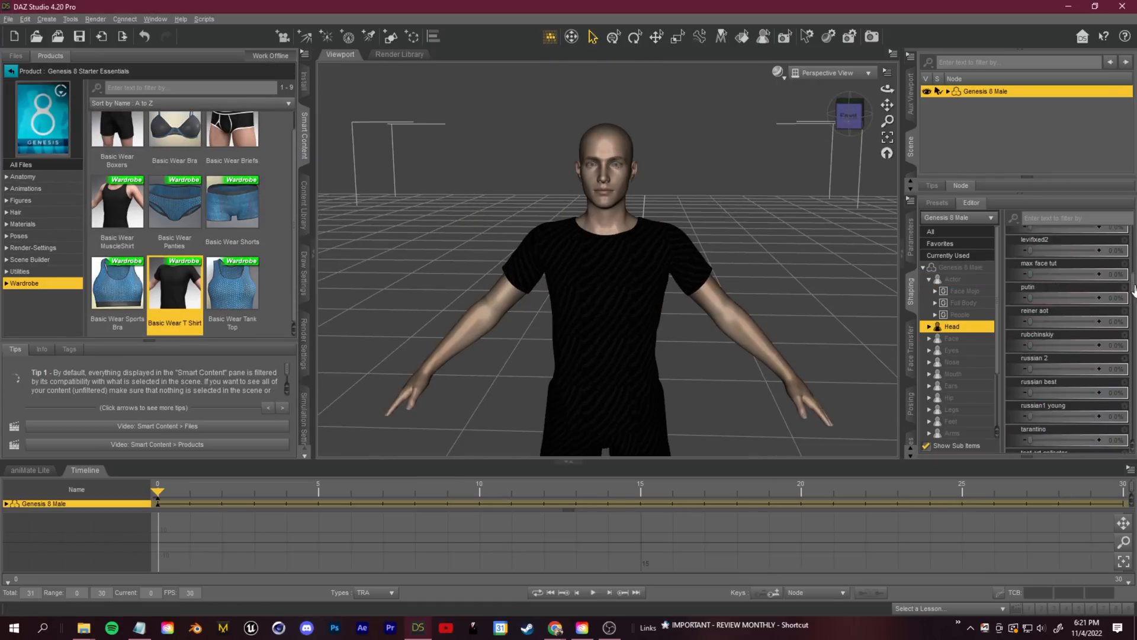
Step: Send the Genesis 8 figure to Blender via File > Send To > Daz To Blender
left_click(8, 19)
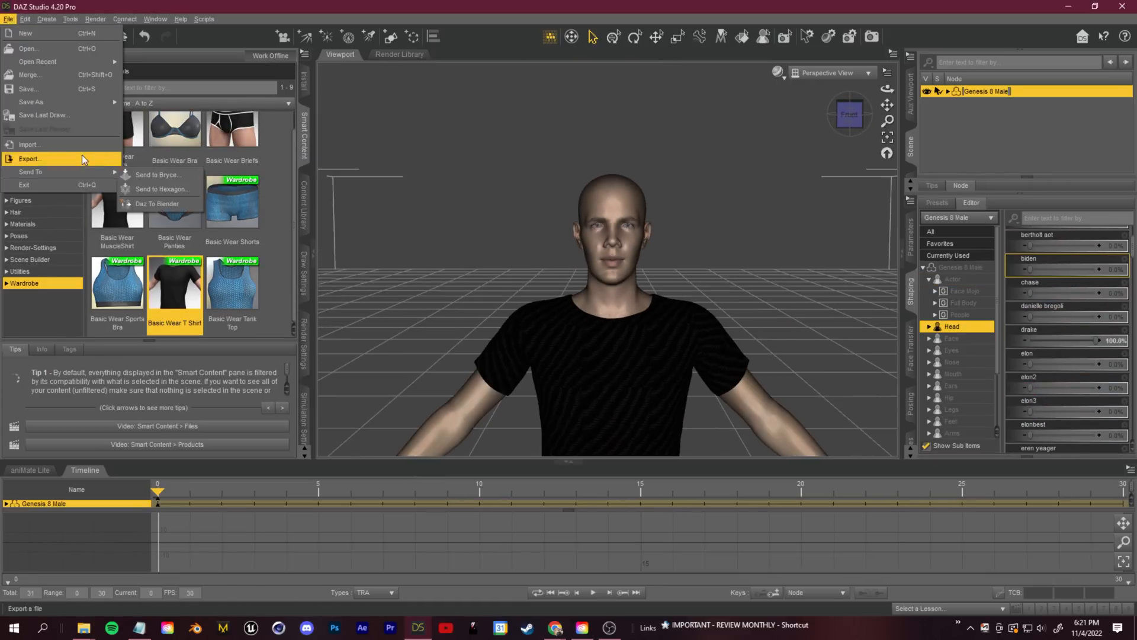
left_click(30, 159)
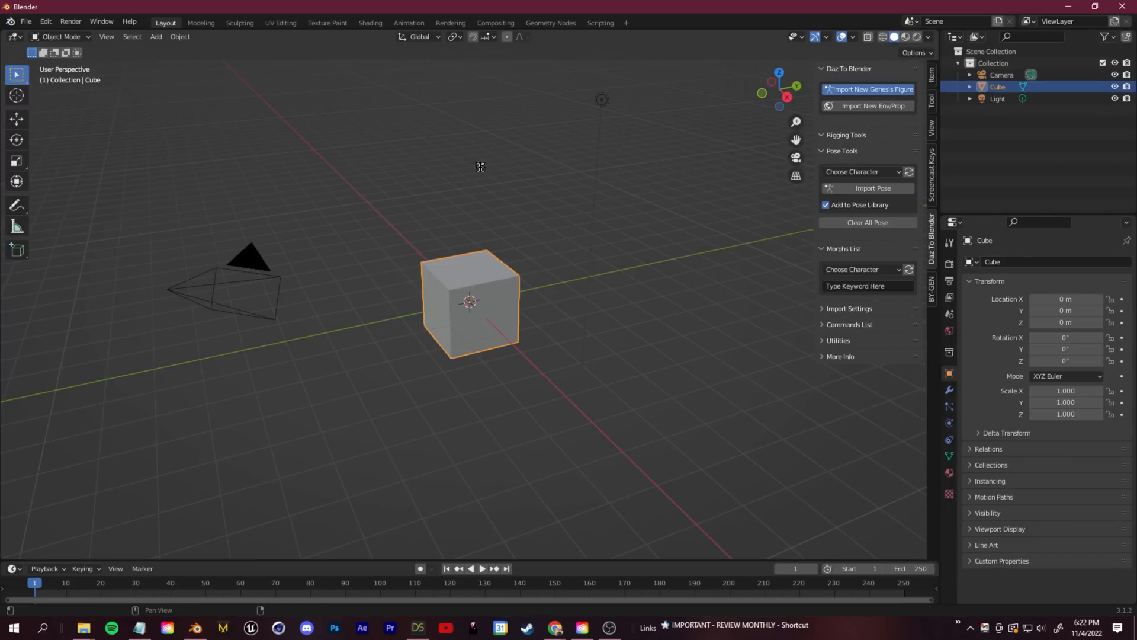
Step: Import the Genesis figure and give it Quick Fur limited to the beard group with interpolated children and Wave kink
left_click(871, 89)
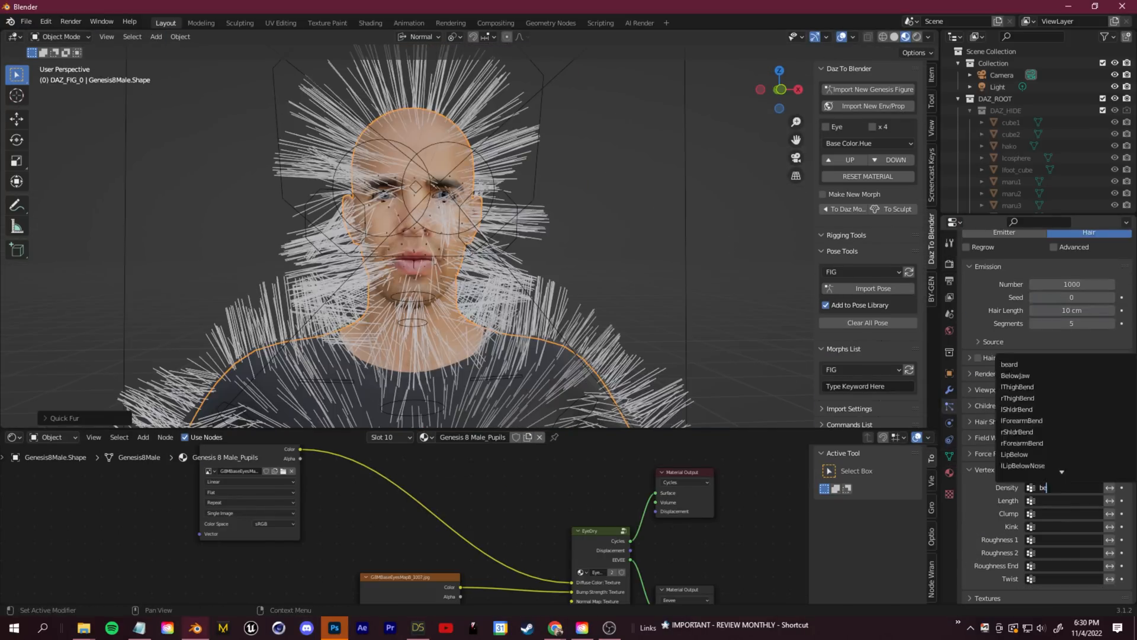
left_click(1009, 364)
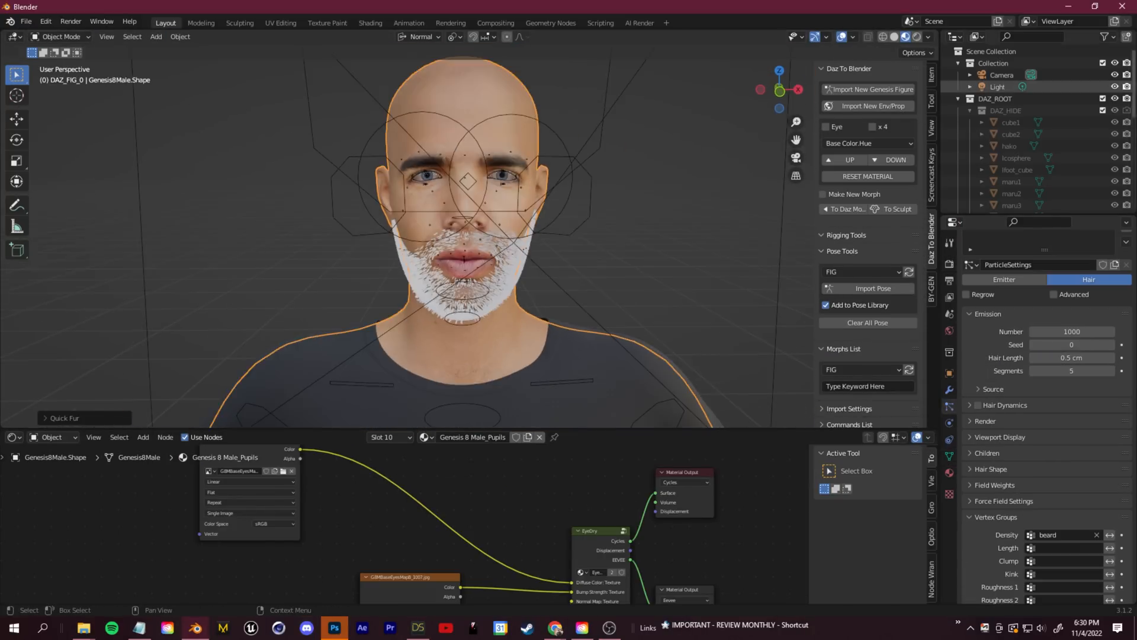
left_click(1072, 484)
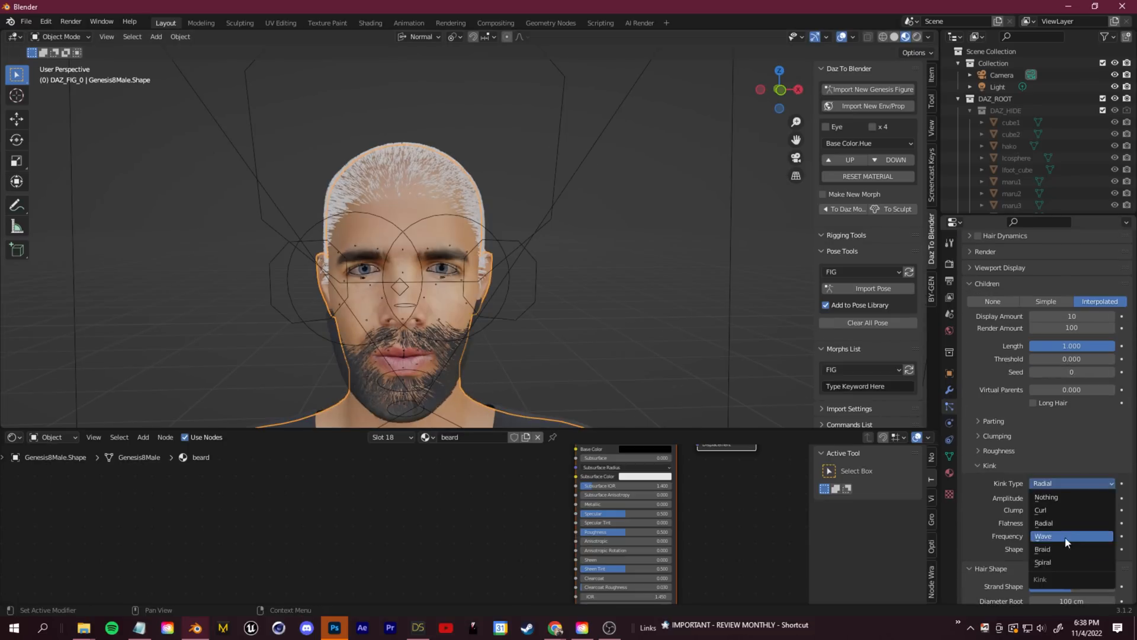
left_click(1042, 548)
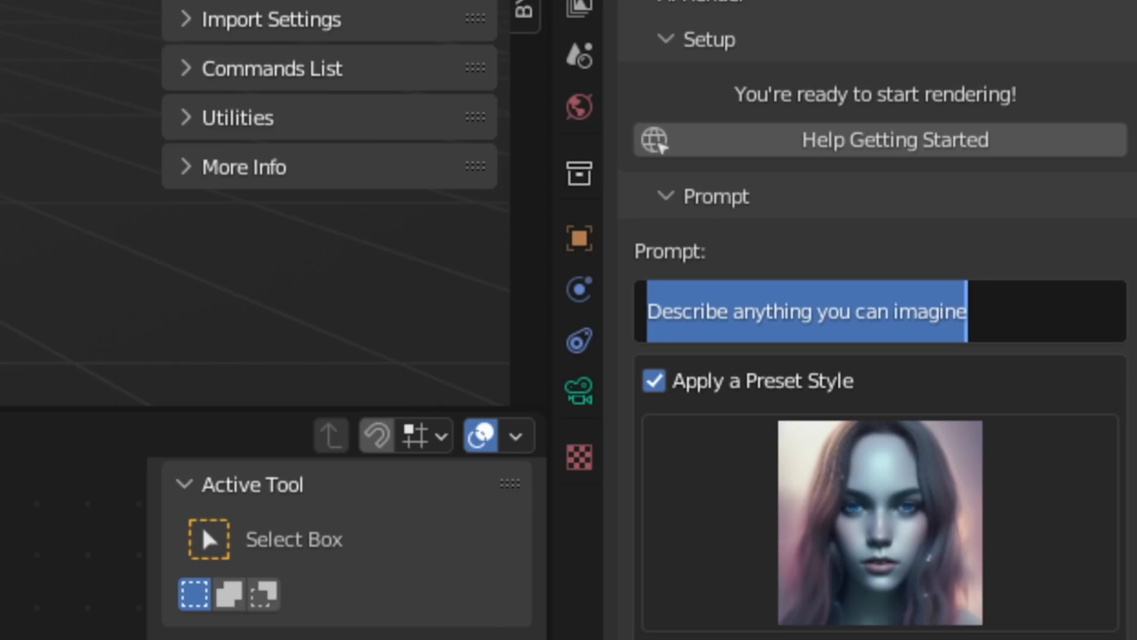
mouse_move(1046, 338)
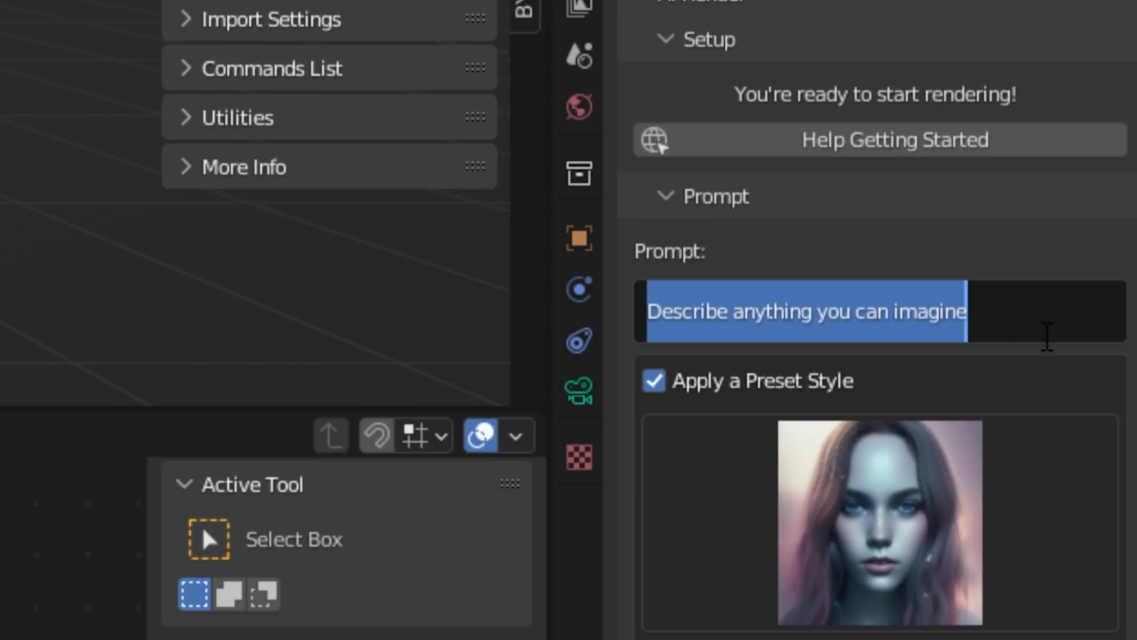
Step: Replace the AI Render prompt text with a description starting 'drake' for the bearded character
type("drake")
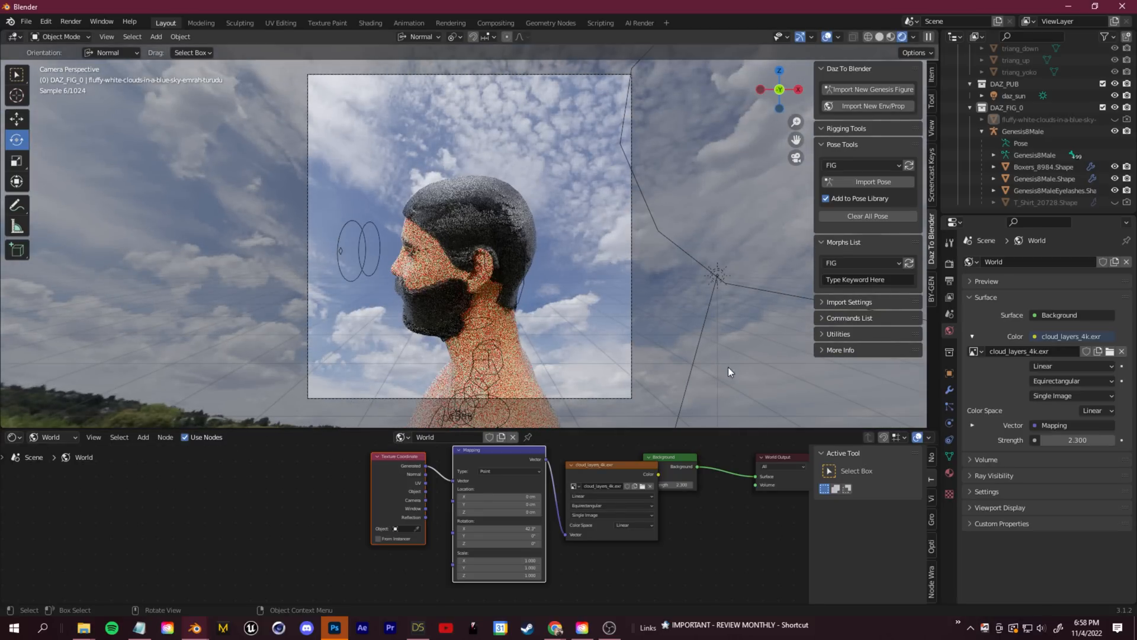
Step: Switch to the World shader setup to load the cloudy-sky environment behind the character
left_click(637, 22)
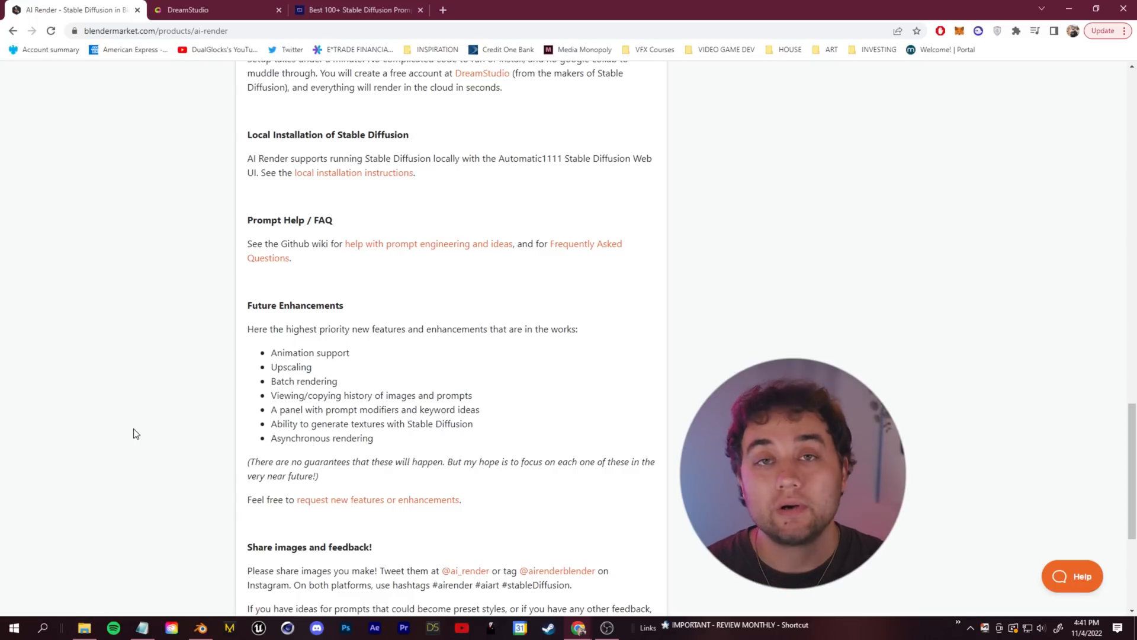
mouse_move(291, 349)
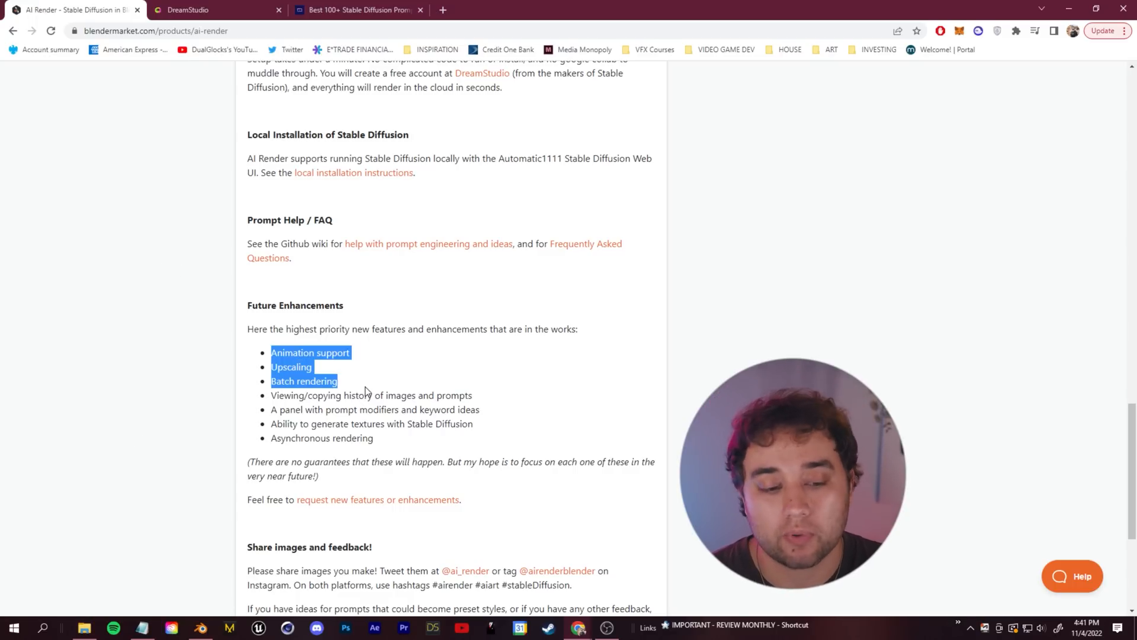
left_click(365, 386)
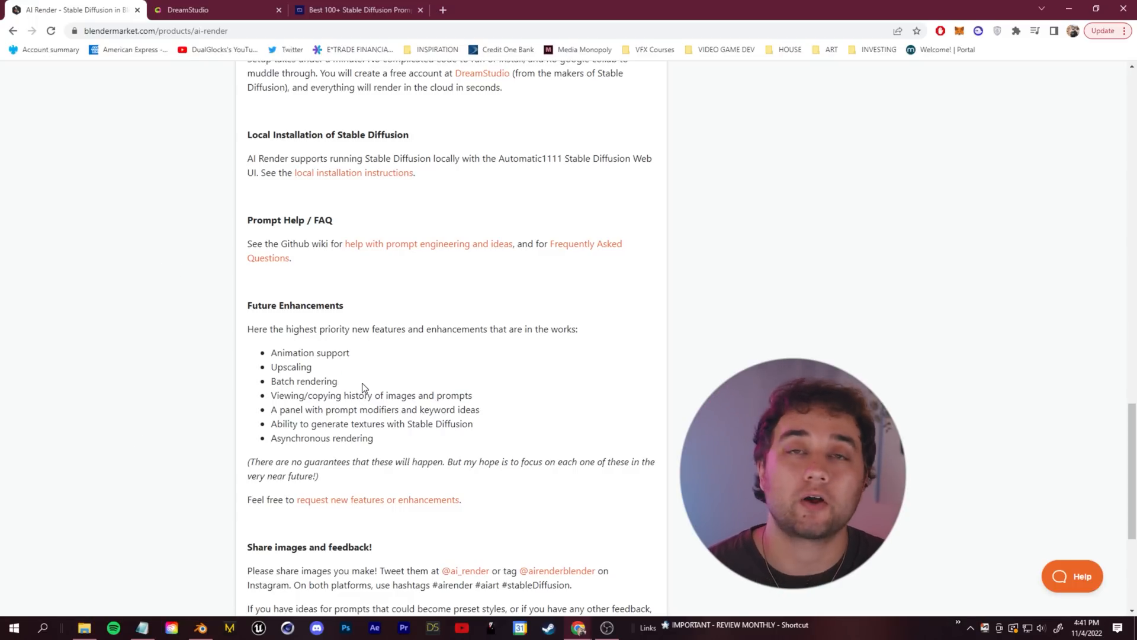